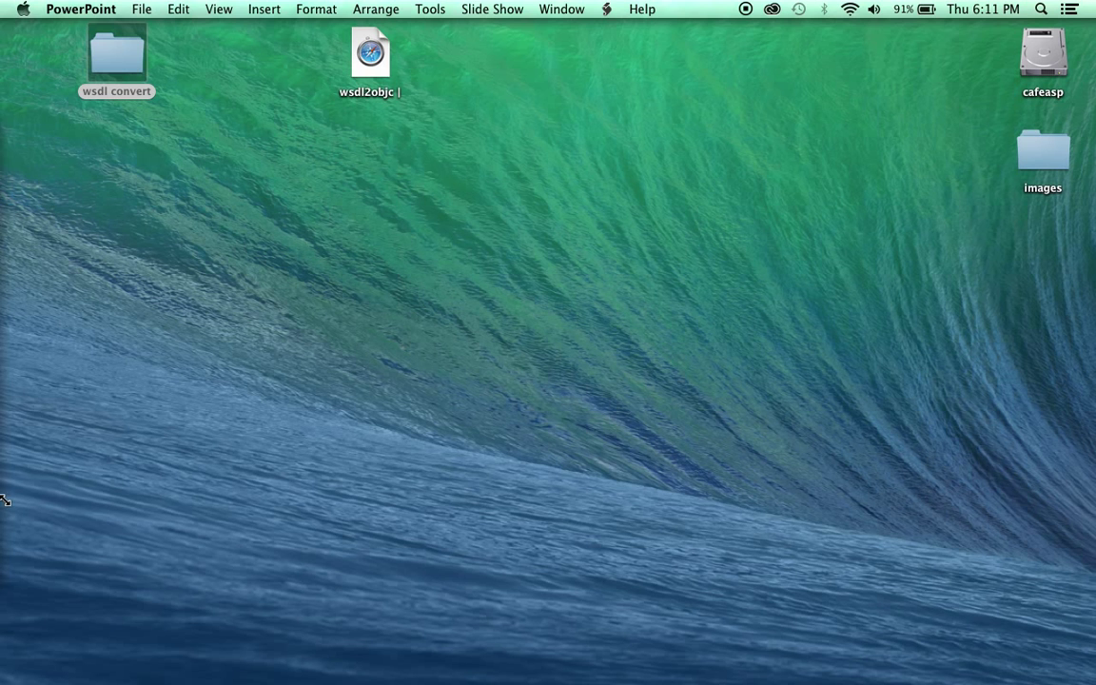
# - Scroll through the priyaontech wsdl2objc tutorial's steps for generating Objective-C from a WSDL
pyautogui.doubleClick(369, 53)
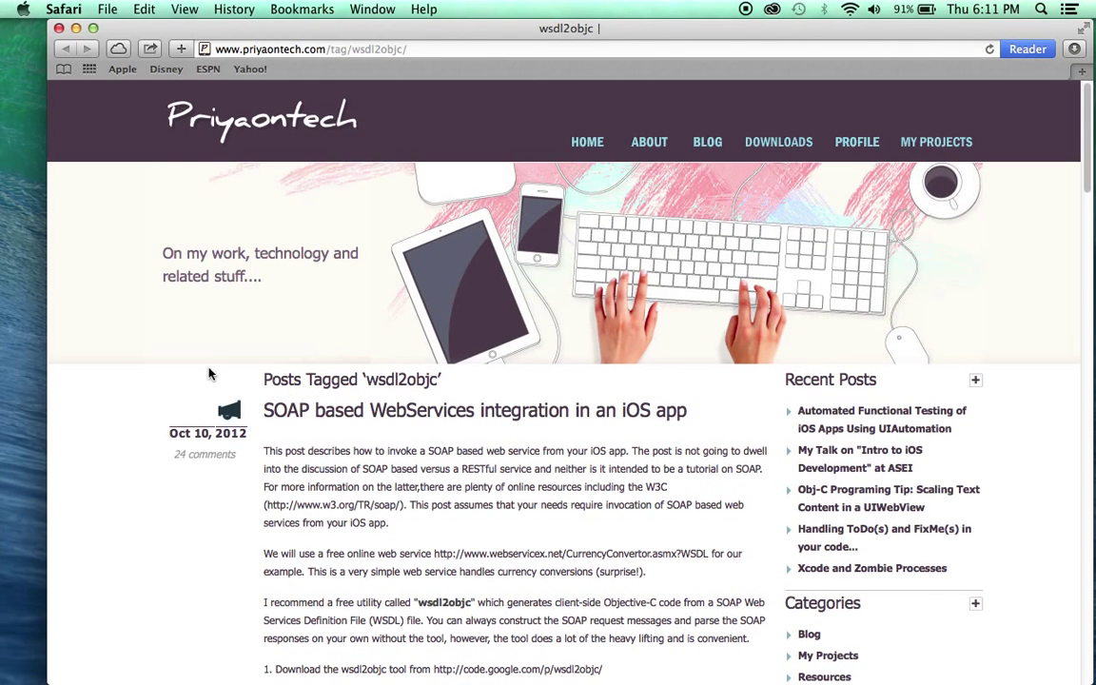
pyautogui.moveTo(1088, 153)
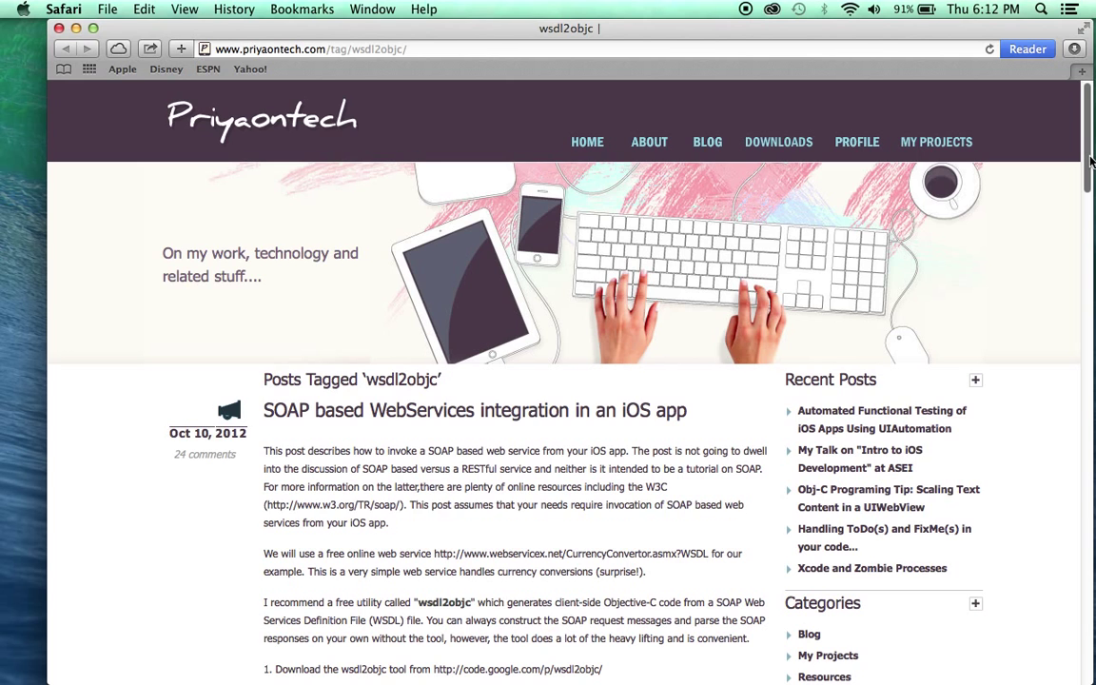
pyautogui.scroll(-3)
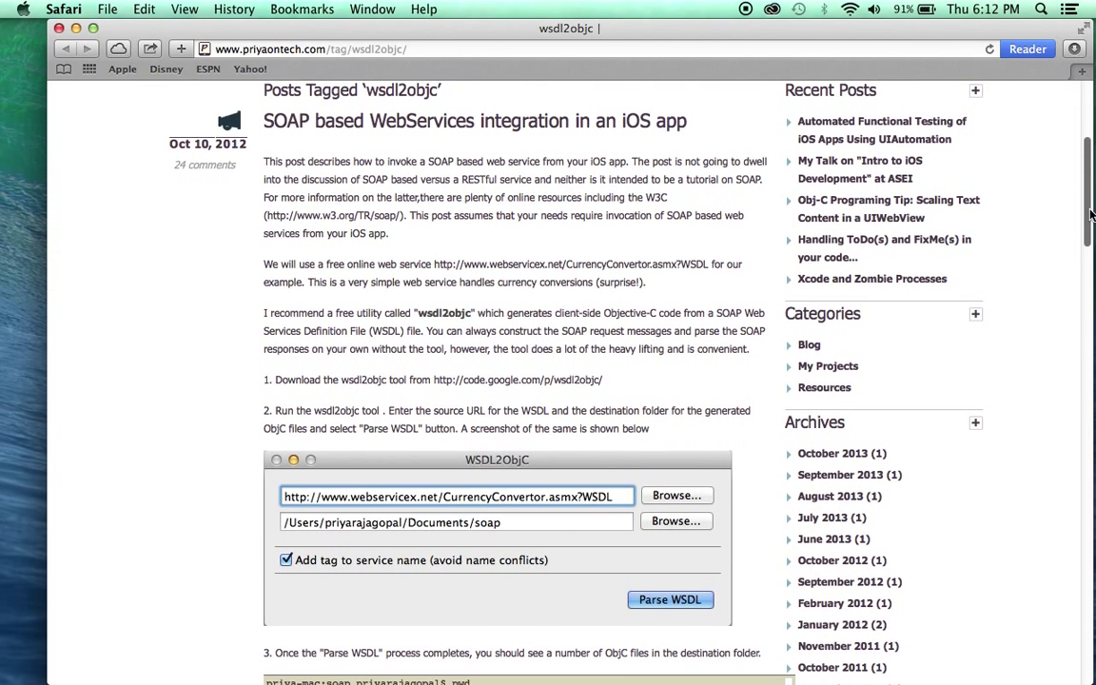
pyautogui.scroll(-3)
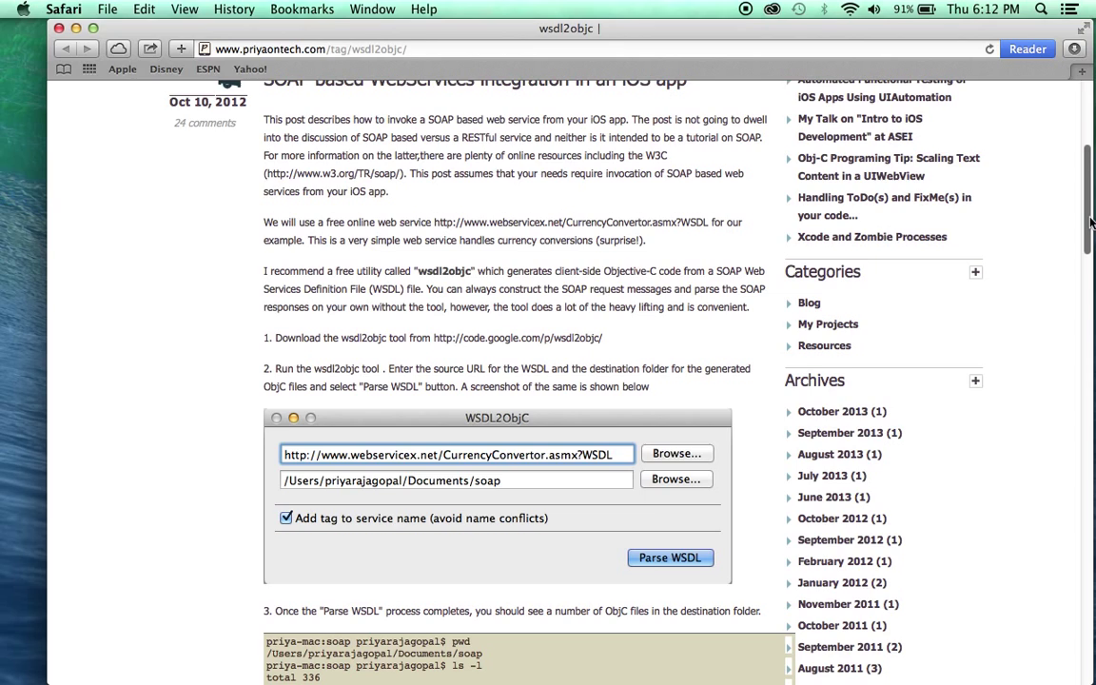
pyautogui.scroll(-3)
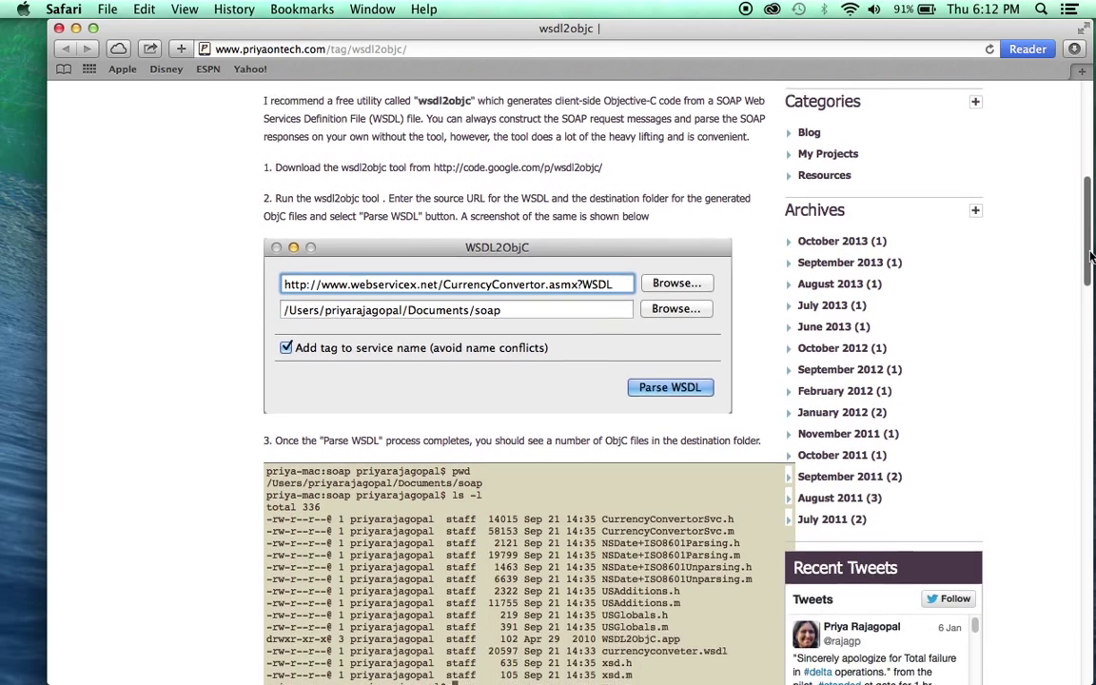
pyautogui.scroll(-3)
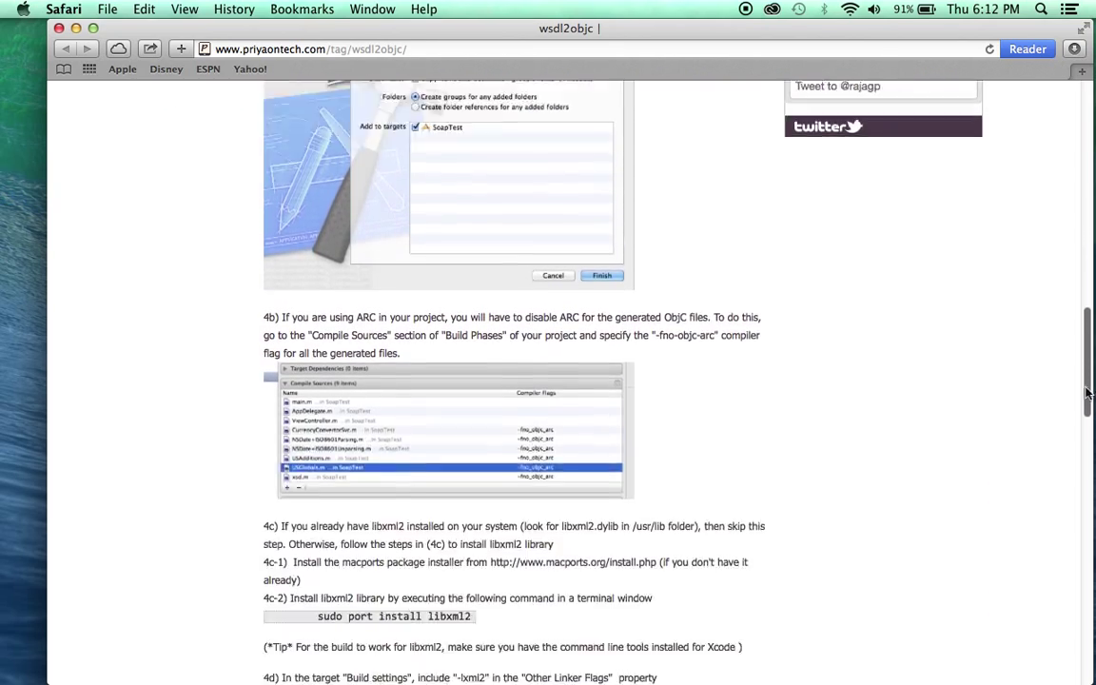
pyautogui.scroll(-3)
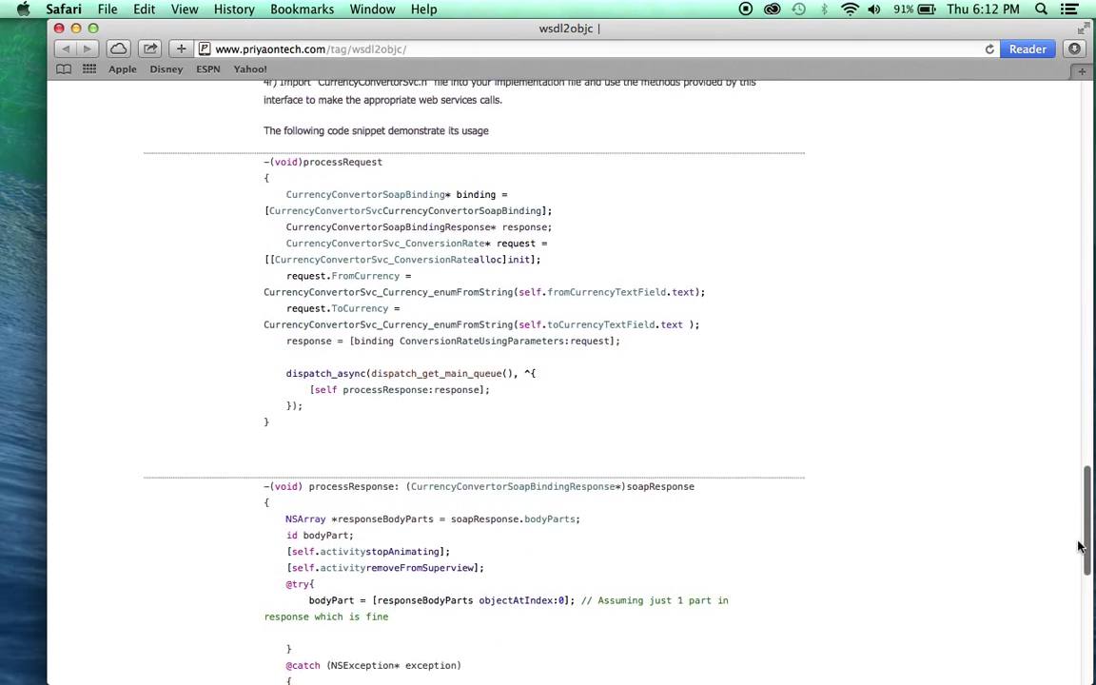
pyautogui.scroll(3)
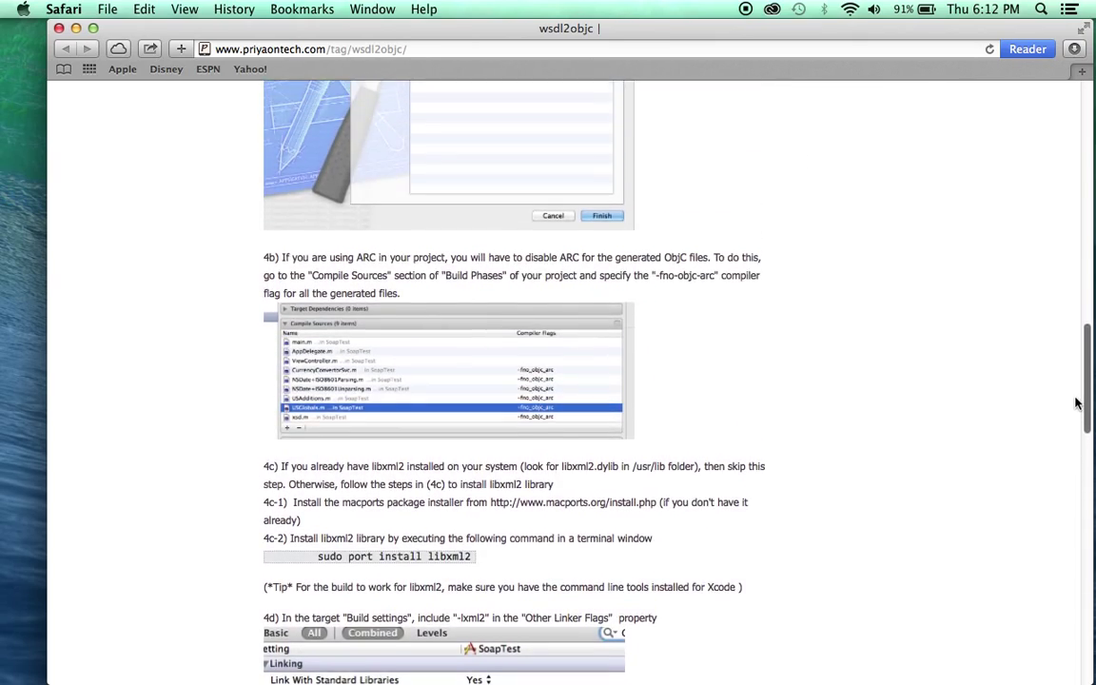
pyautogui.scroll(3)
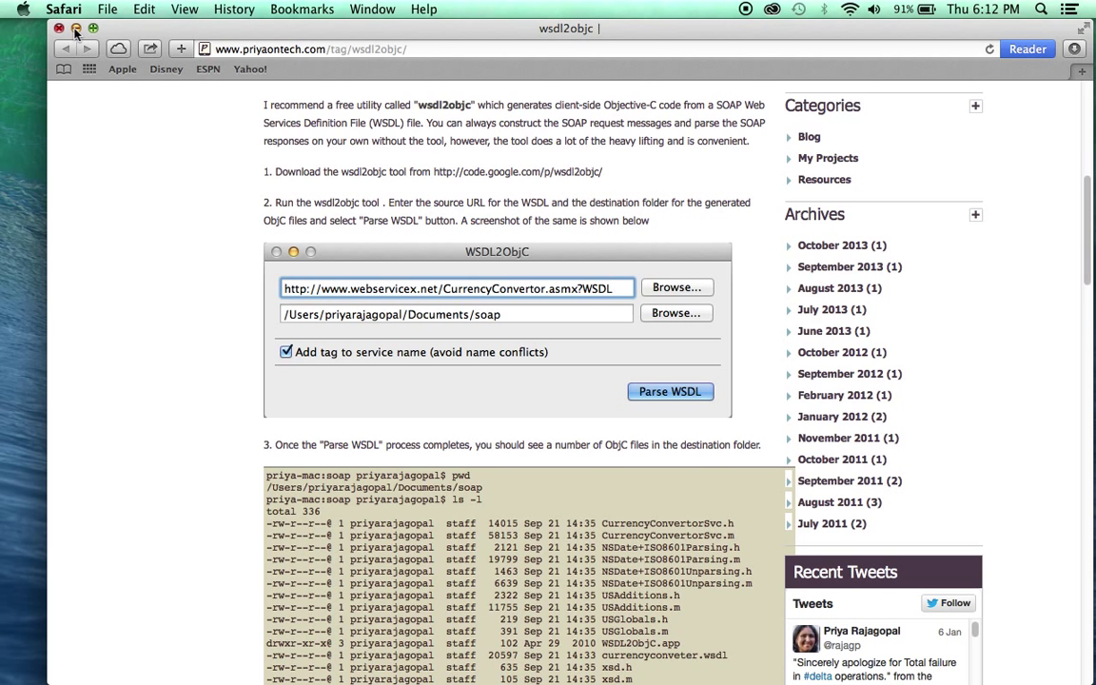
# - Close Safari to the 'How to convert' slide and show the Downloads folder contents
pyautogui.click(77, 29)
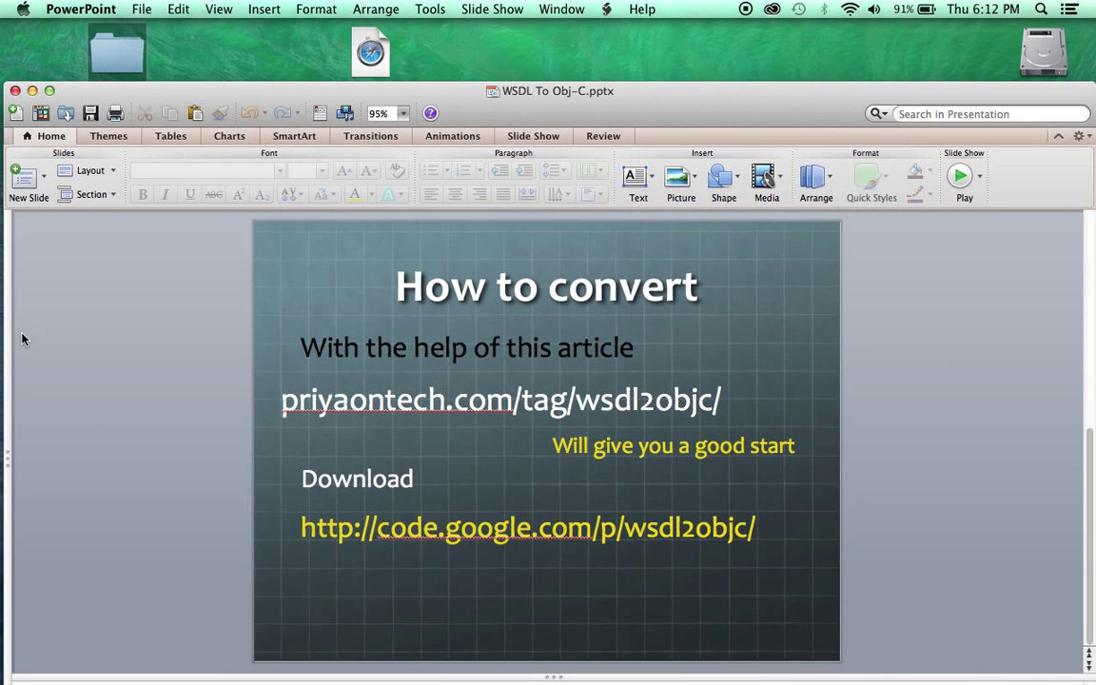
pyautogui.click(32, 91)
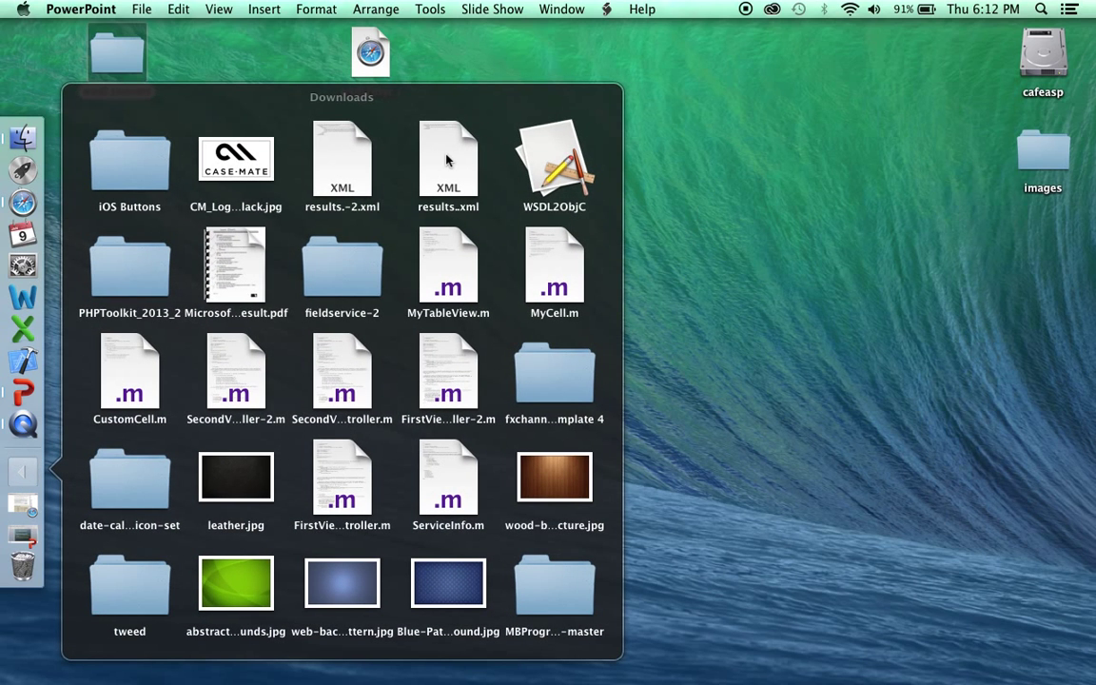
# - Launch WSDL2ObjC and review the NetSuite WSDL URL and 'wsdl convert' destination folder fields
pyautogui.doubleClick(553, 160)
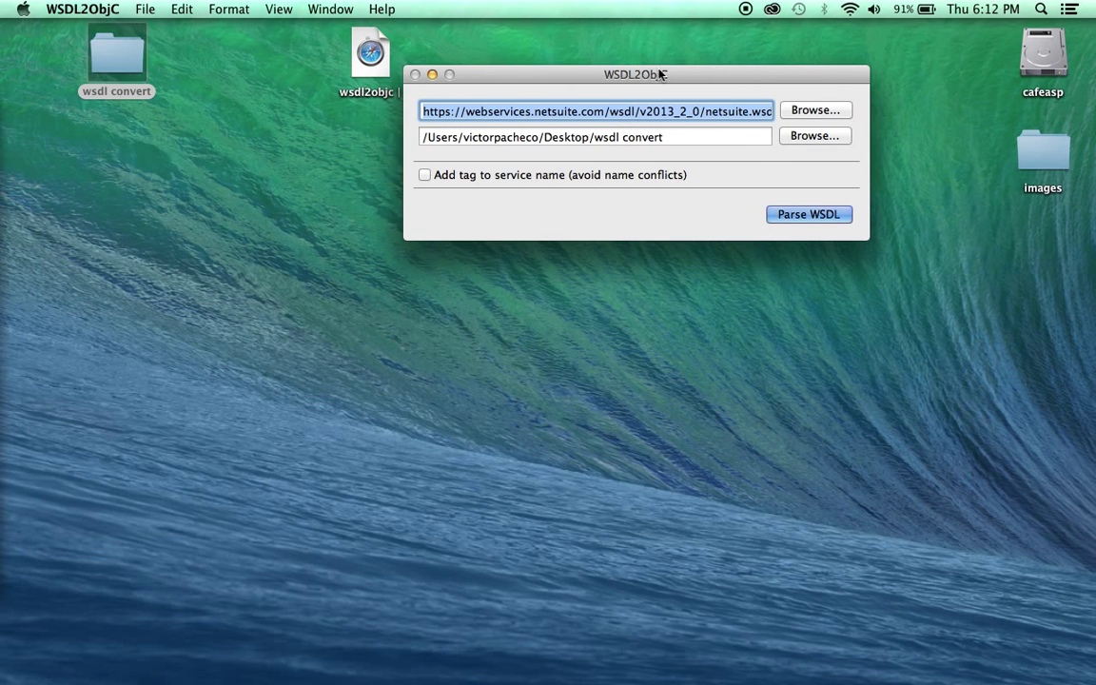
pyautogui.moveTo(635, 74); pyautogui.dragTo(468, 171)
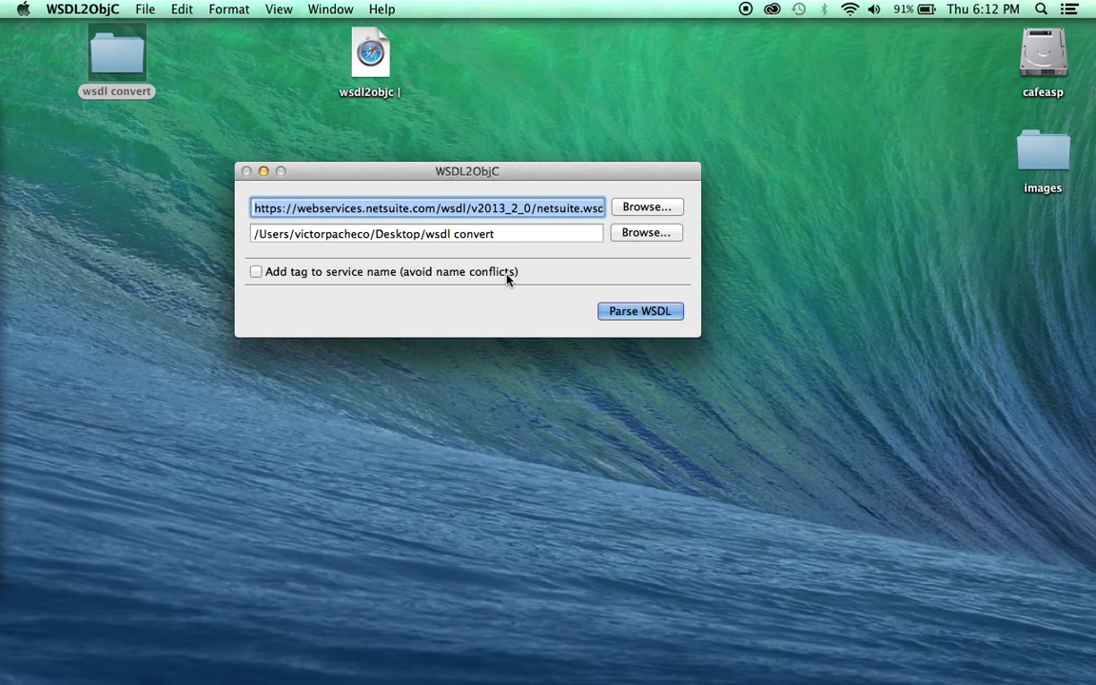
pyautogui.click(426, 232)
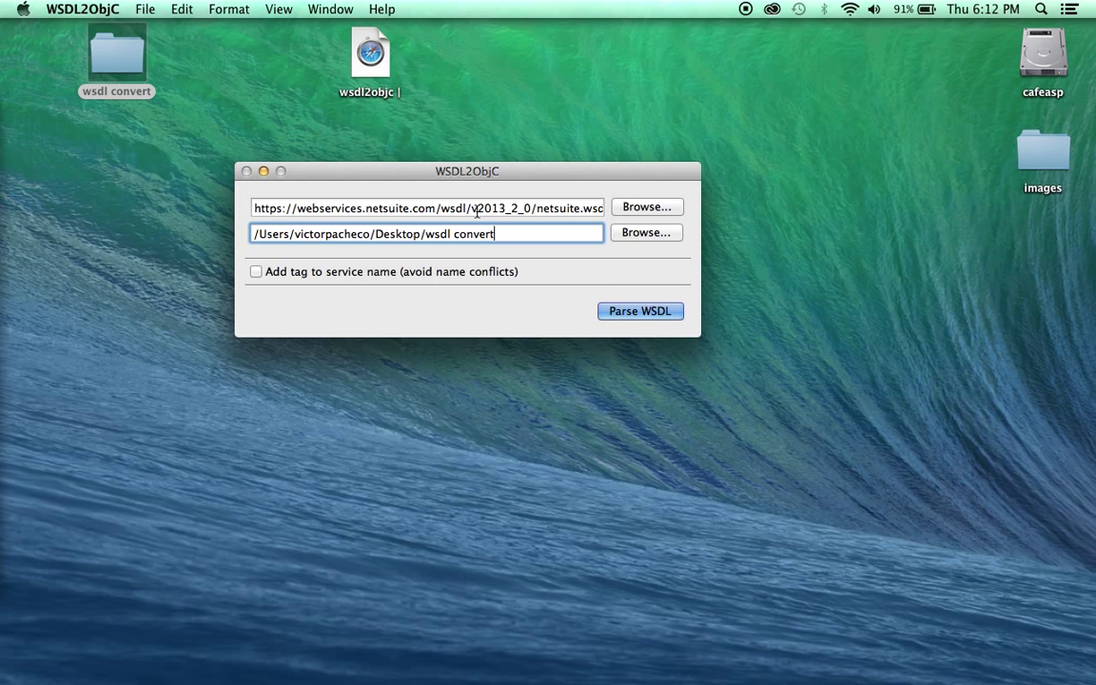
pyautogui.click(426, 207)
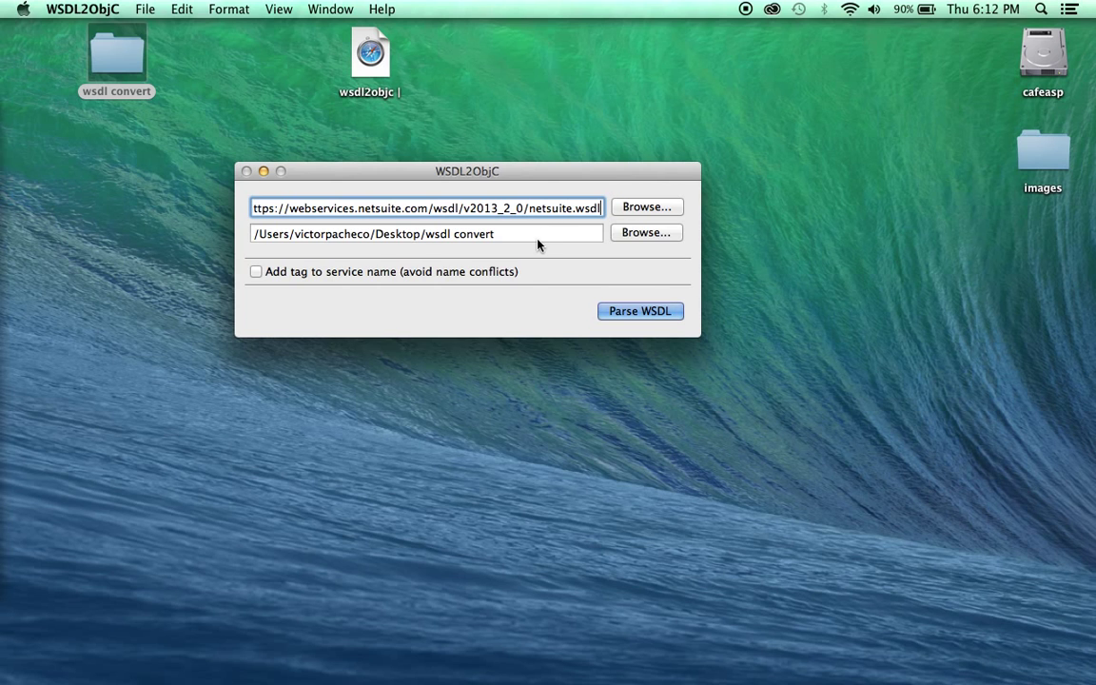
pyautogui.click(426, 232)
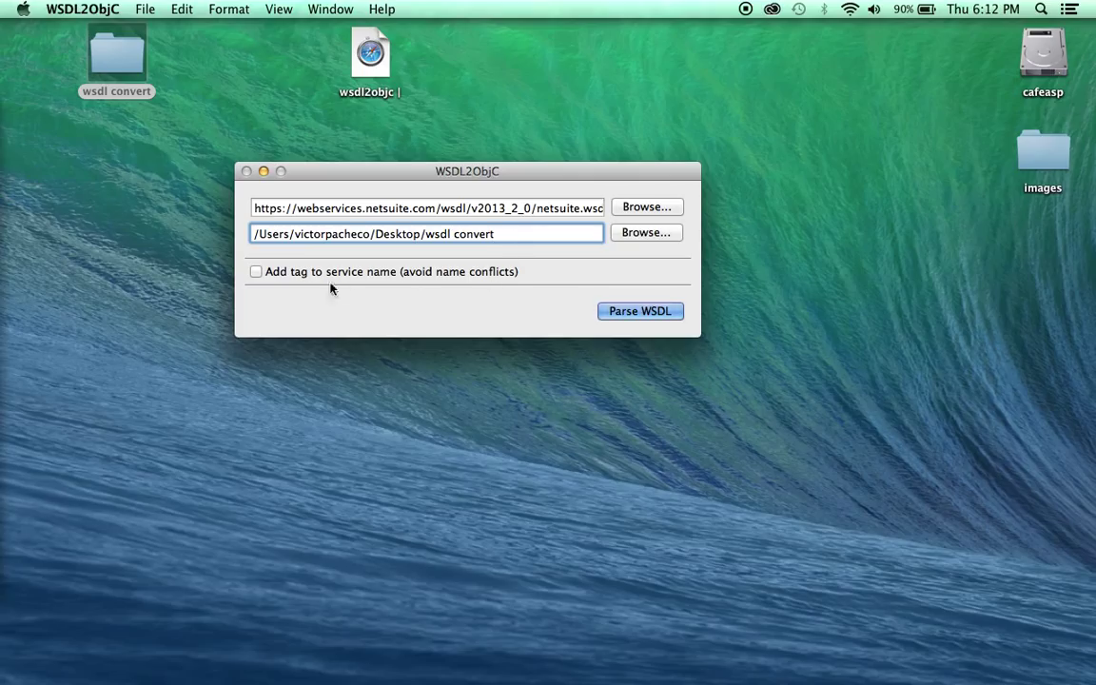
pyautogui.moveTo(274, 275)
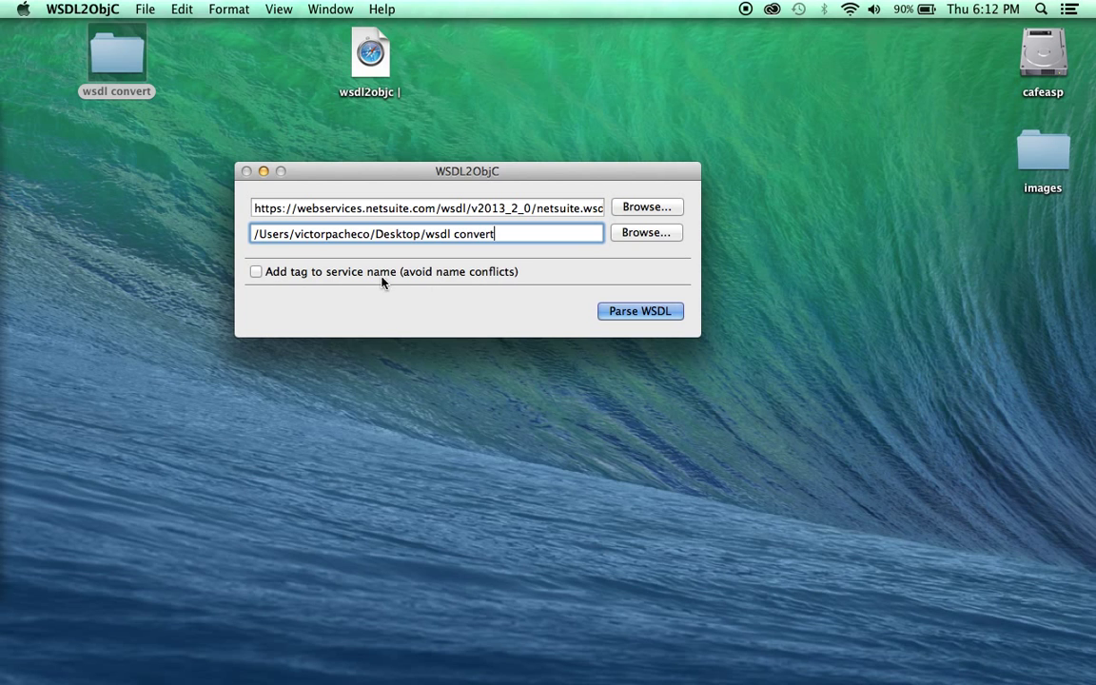
pyautogui.moveTo(599, 232)
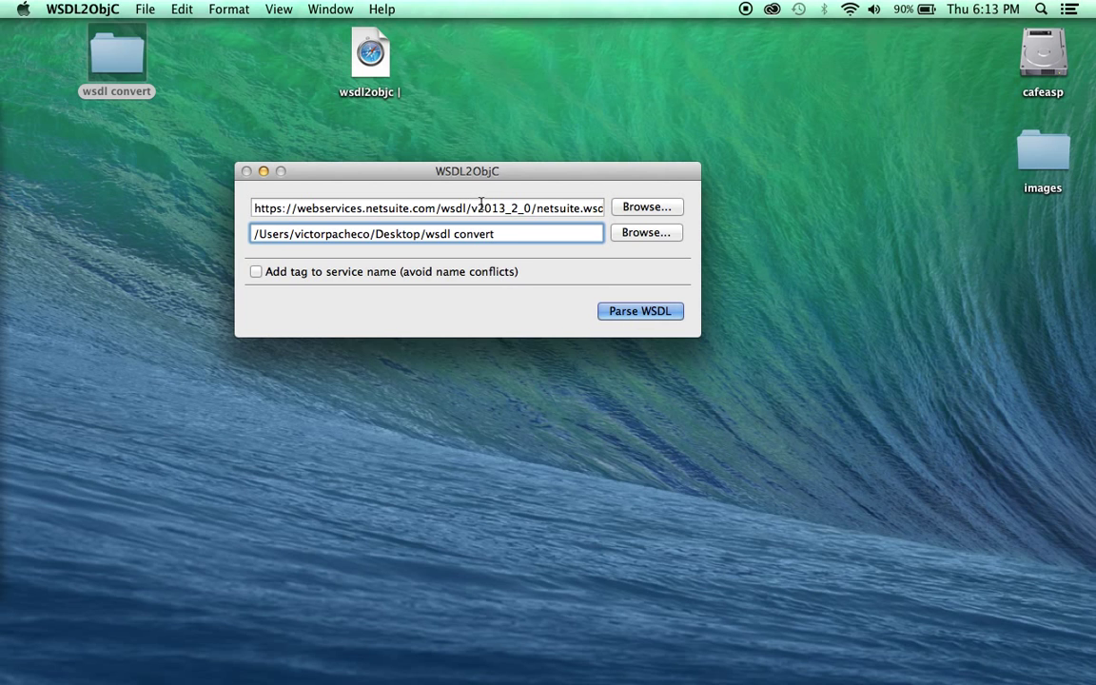
pyautogui.click(426, 208)
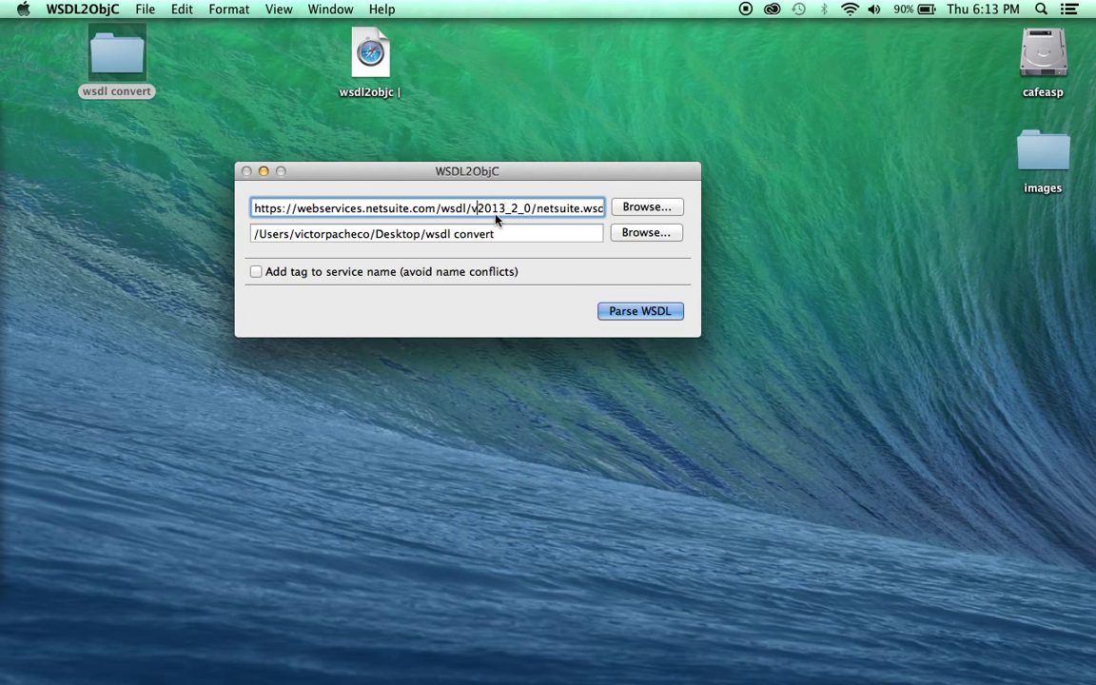
pyautogui.moveTo(262, 172)
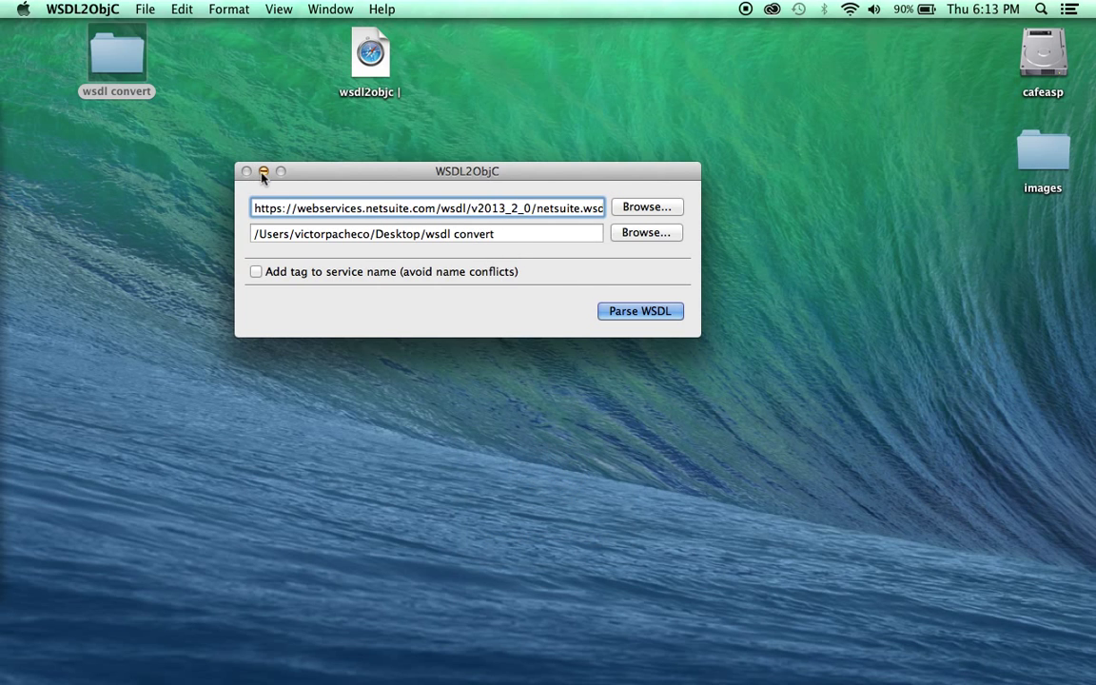
# - Quit the WSDL2ObjC converter from its application menu
pyautogui.click(83, 8)
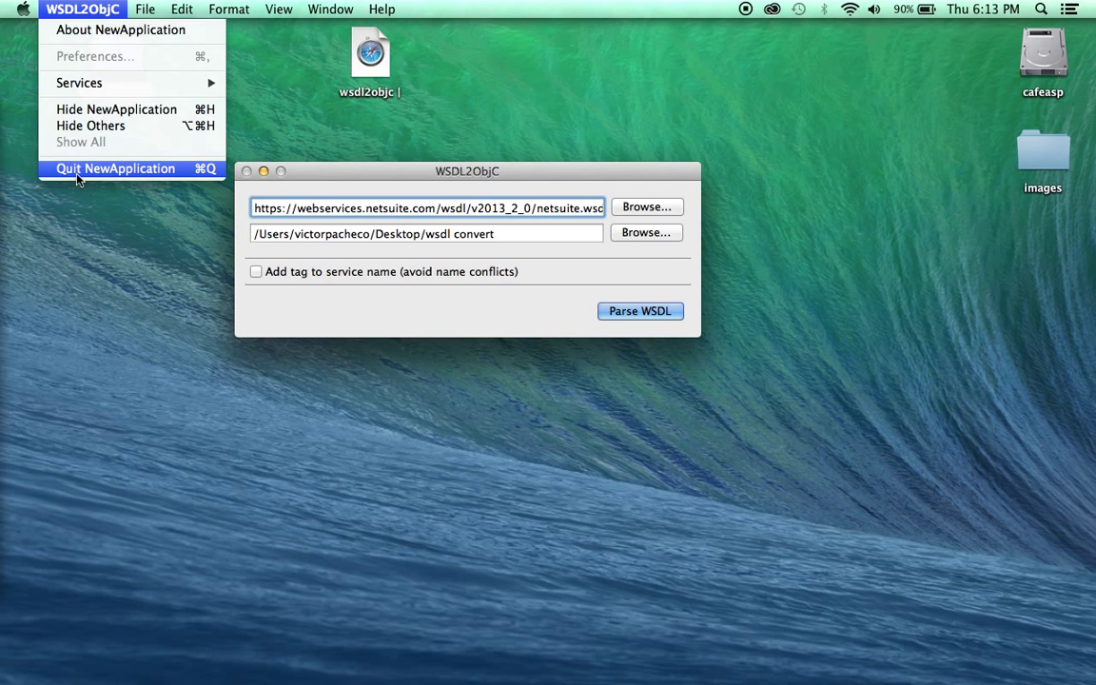
pyautogui.click(114, 167)
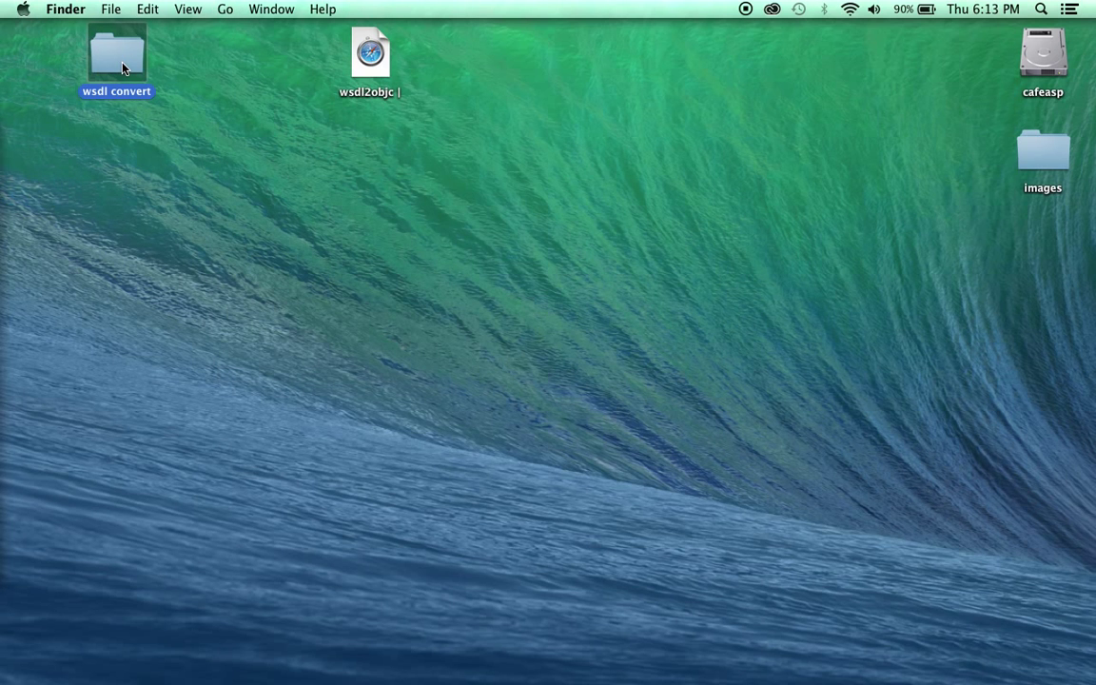
# - Browse the 'wsdl convert' folder's generated .h/.m files from actSched down through xsd
pyautogui.doubleClick(116, 54)
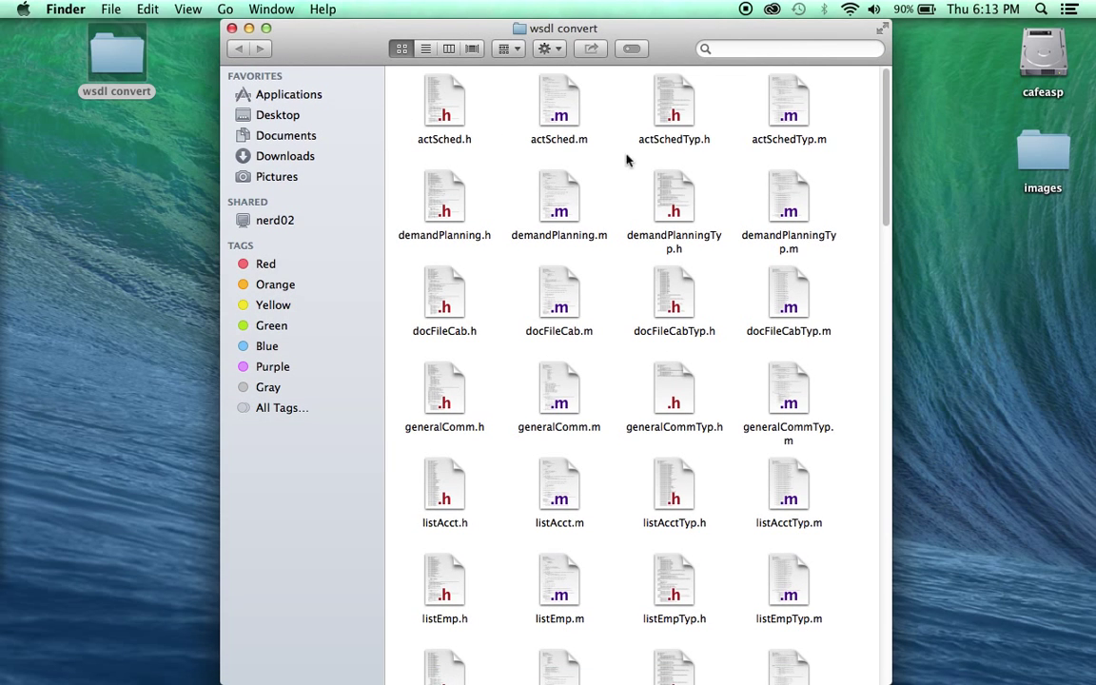
pyautogui.moveTo(455, 137)
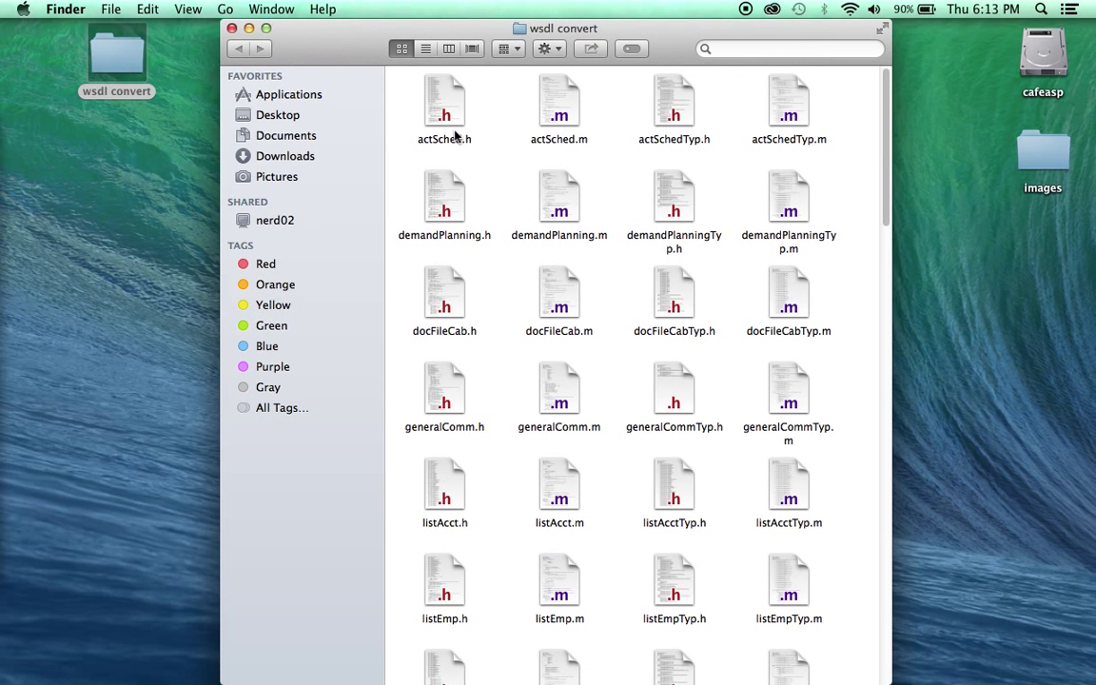
pyautogui.click(560, 485)
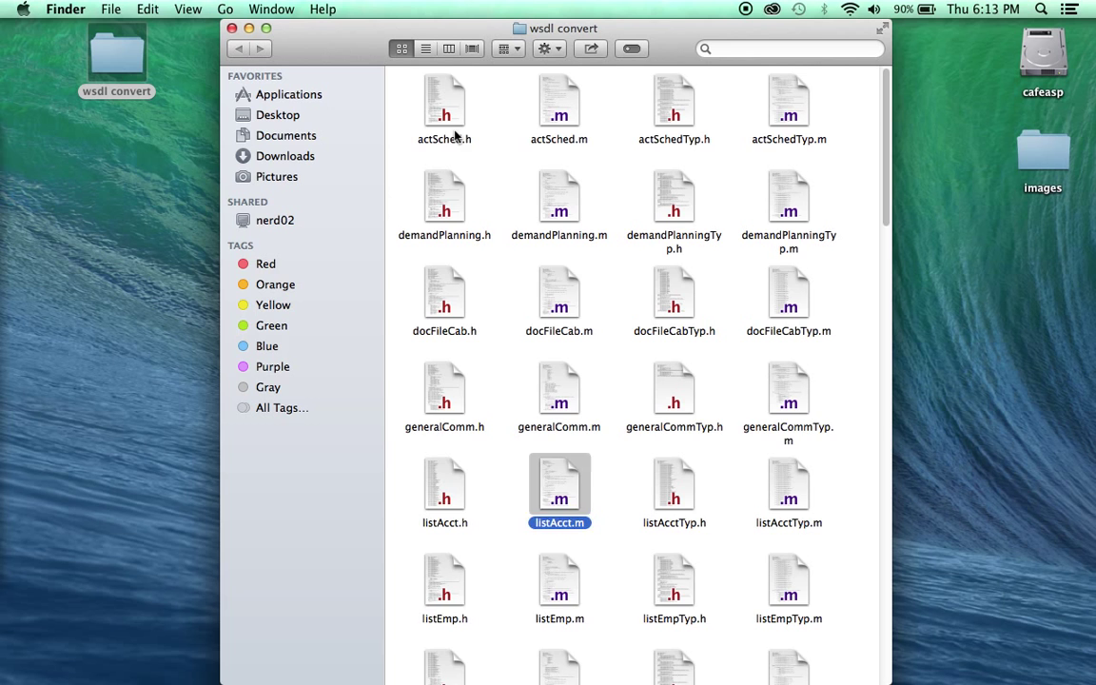
pyautogui.scroll(-3)
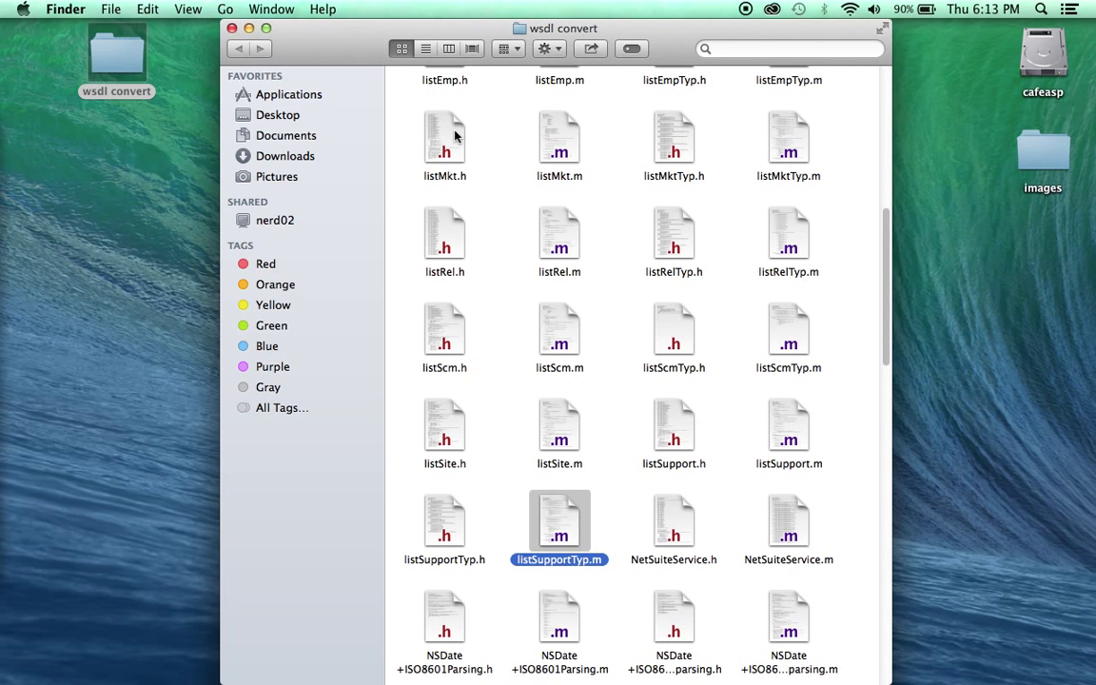
pyautogui.scroll(3)
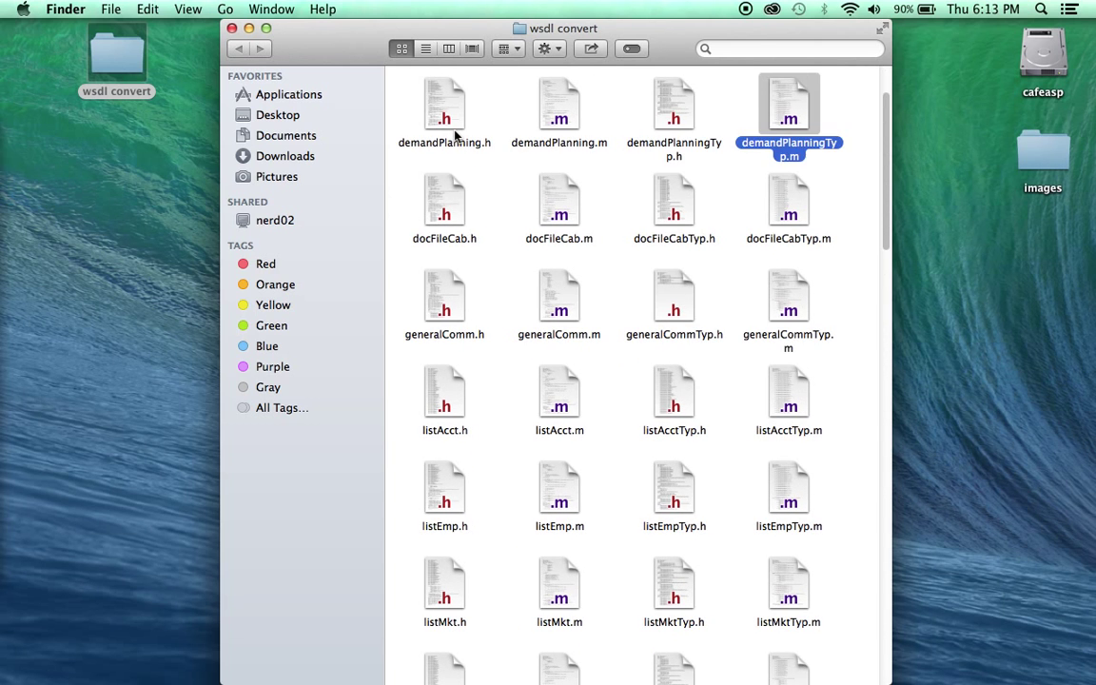
pyautogui.scroll(-3)
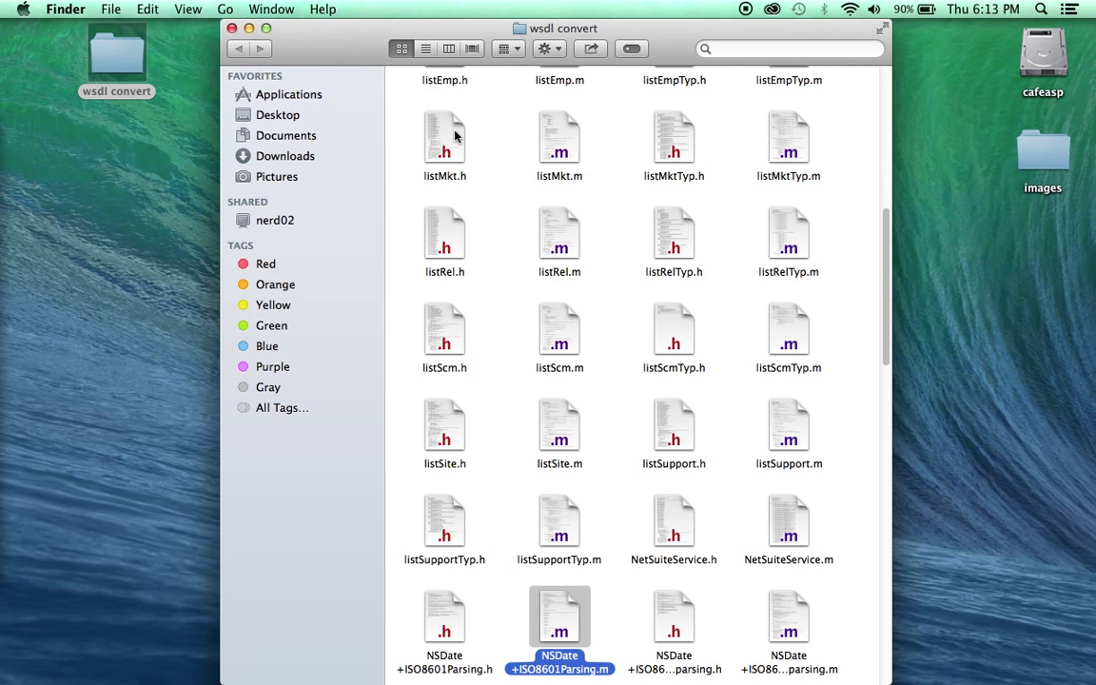
pyautogui.scroll(-3)
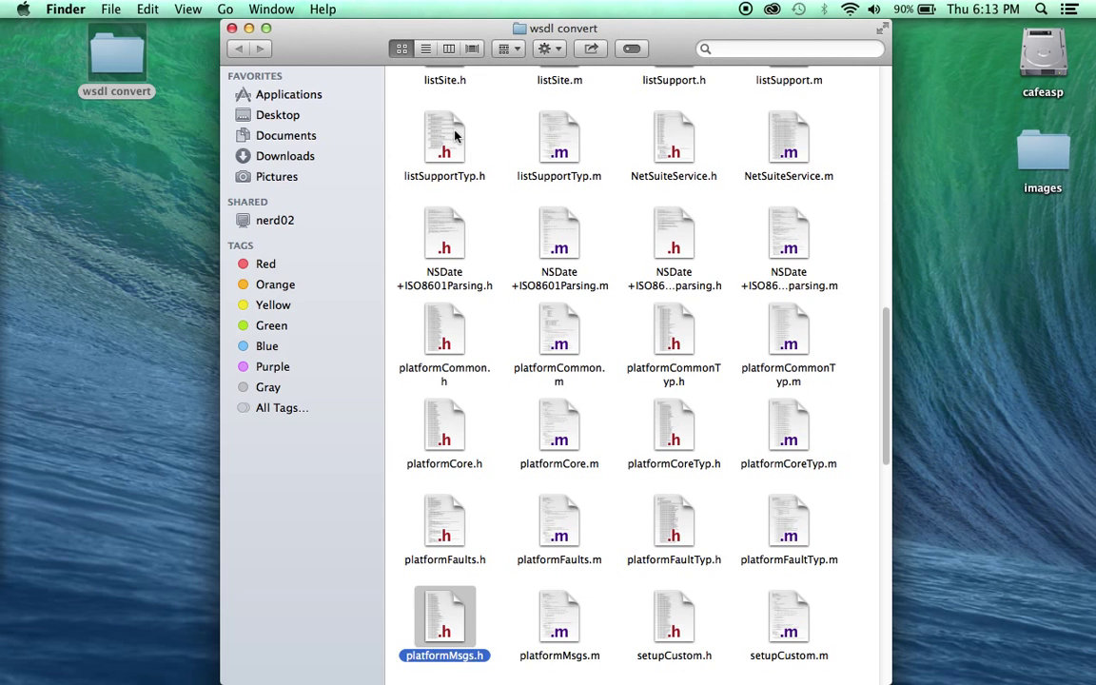
pyautogui.scroll(-3)
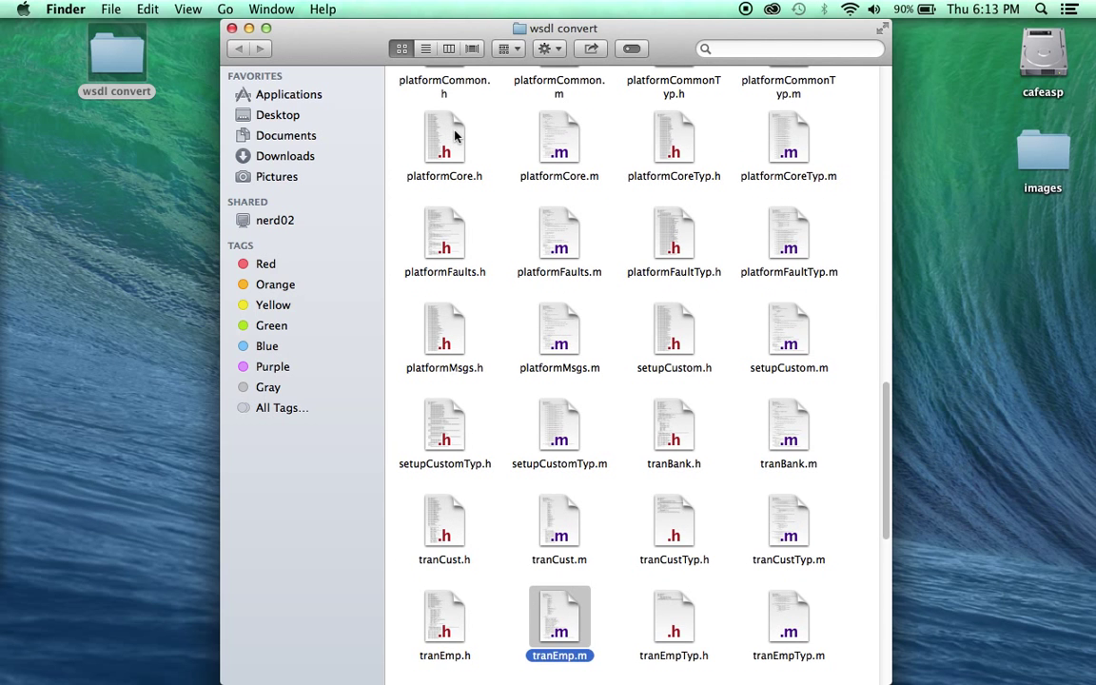
pyautogui.scroll(-3)
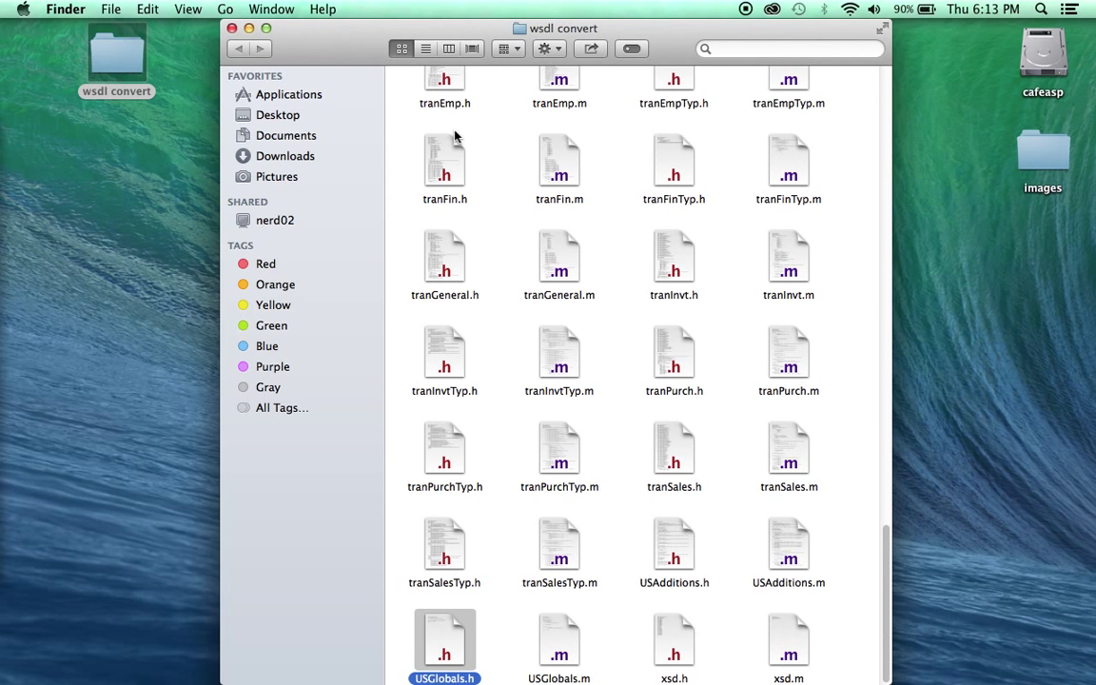
pyautogui.scroll(3)
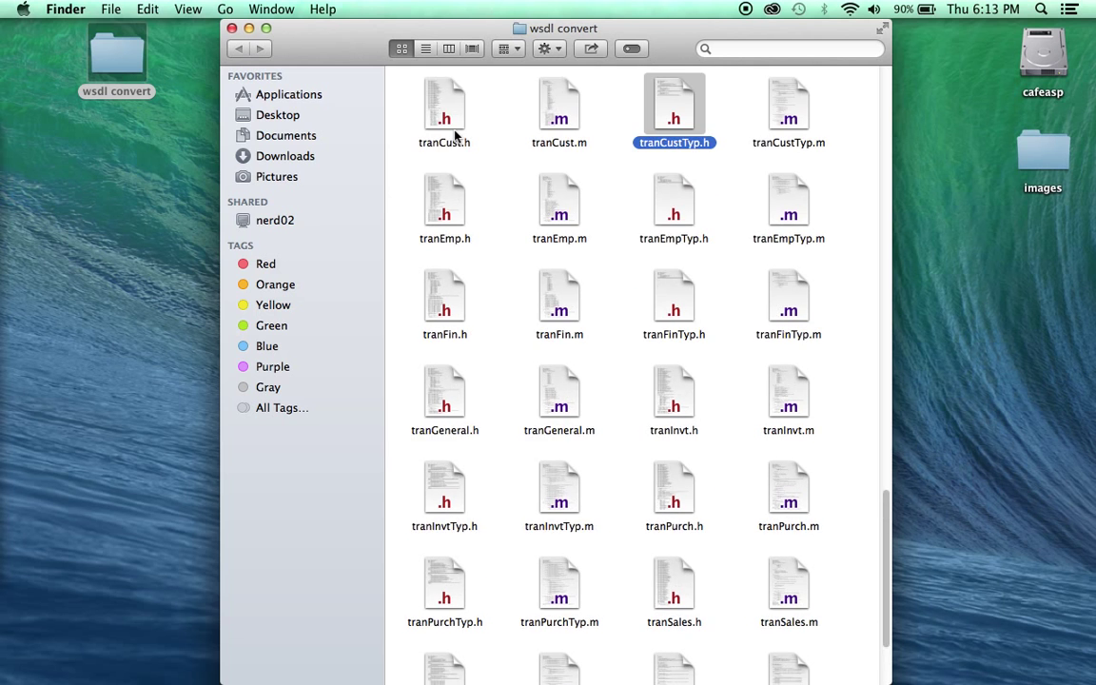
pyautogui.scroll(-3)
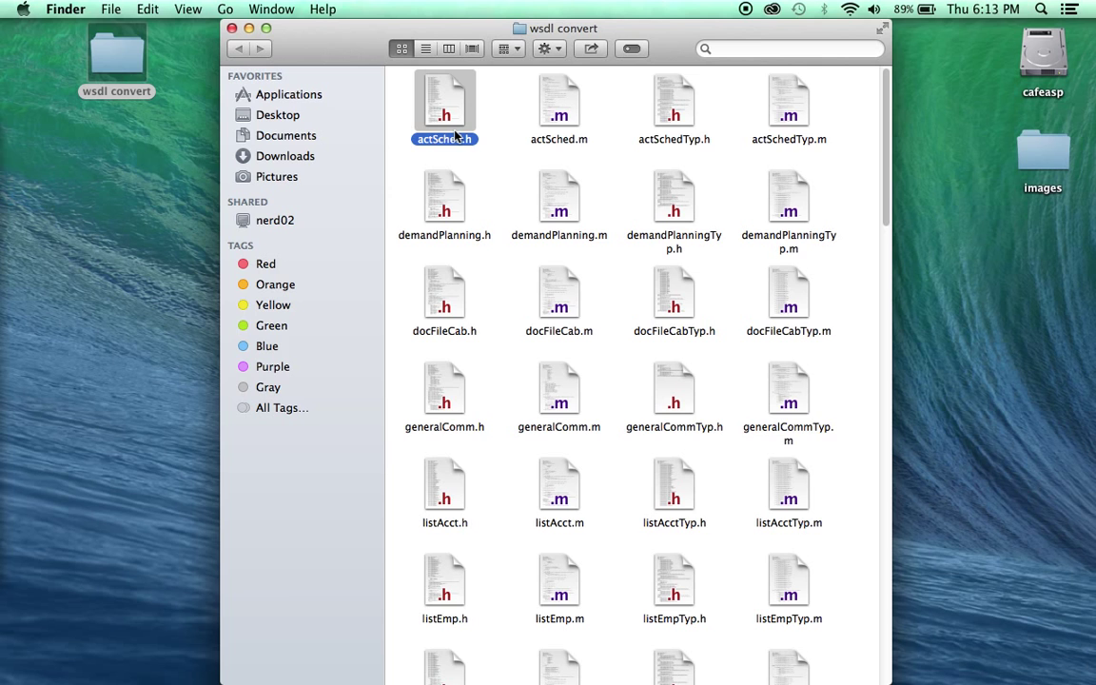
# - Select the demandPlanning.h and docFileCab.h headers among the generated files
pyautogui.click(445, 200)
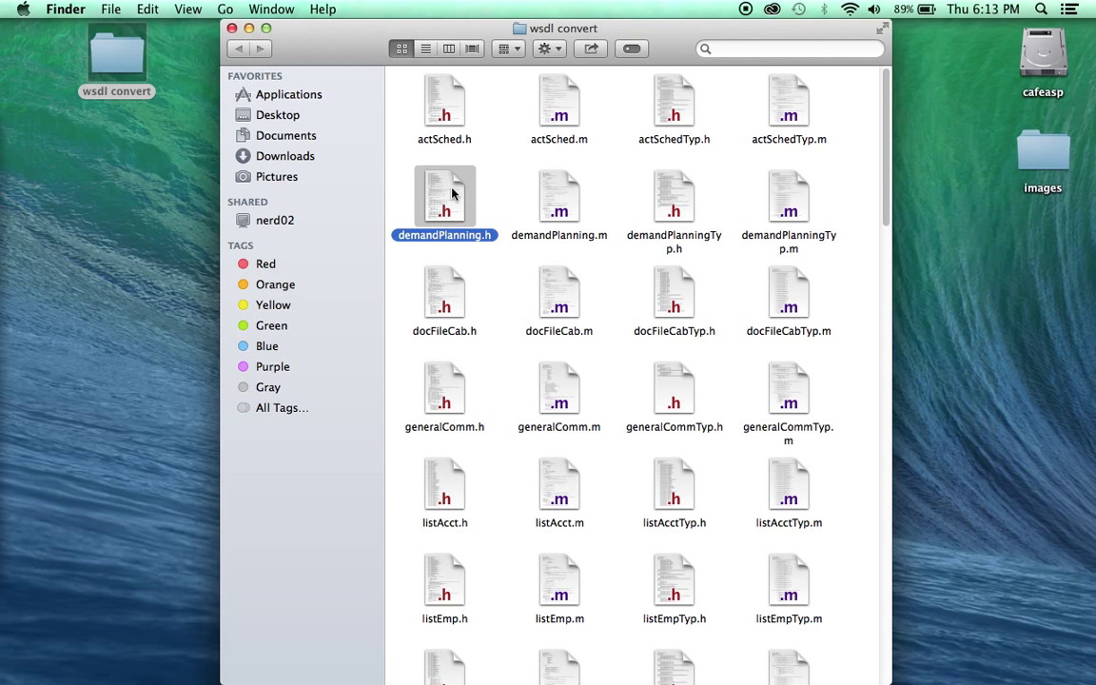
pyautogui.click(445, 295)
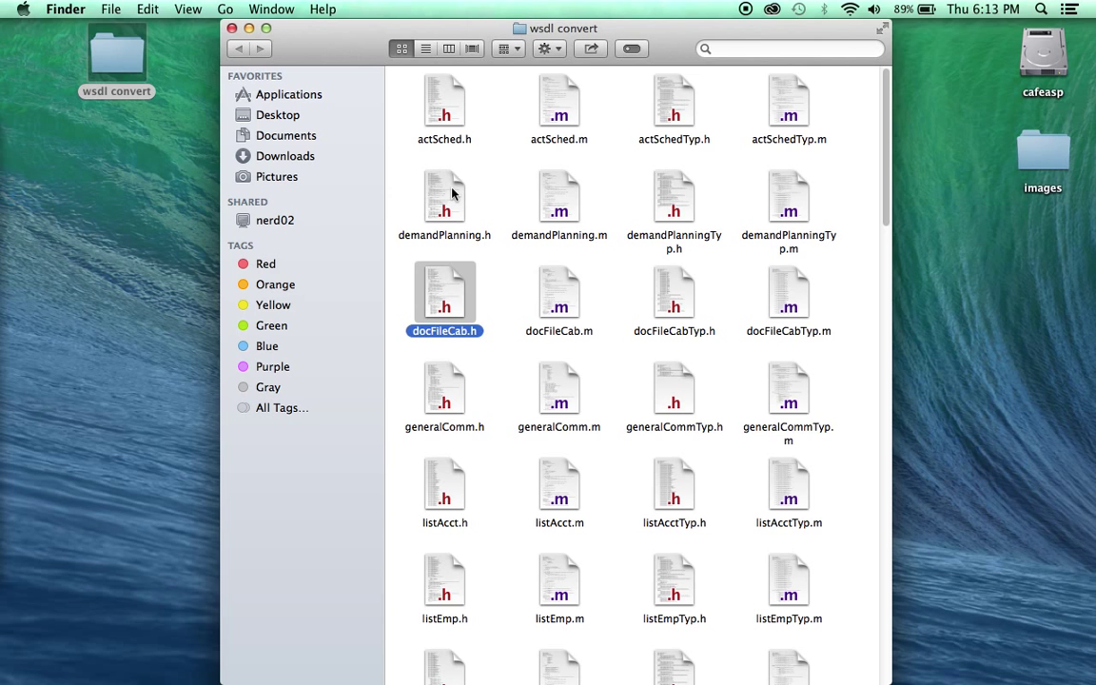
pyautogui.click(560, 300)
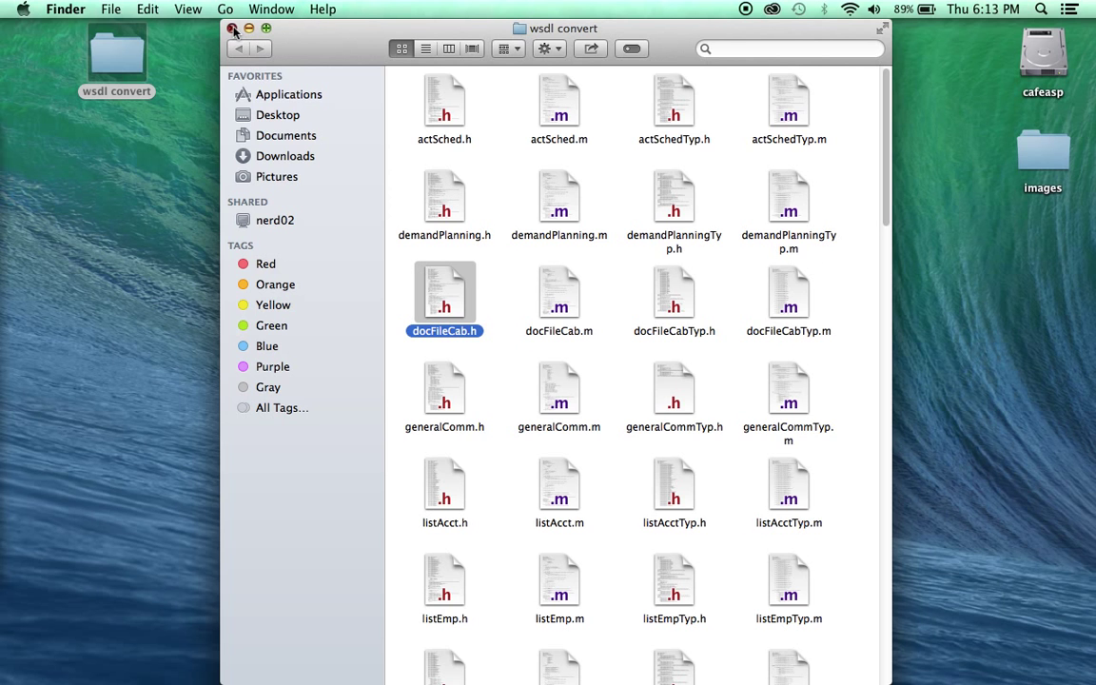
# - Close the folder window and return to the Safari tutorial from the desktop
pyautogui.click(232, 28)
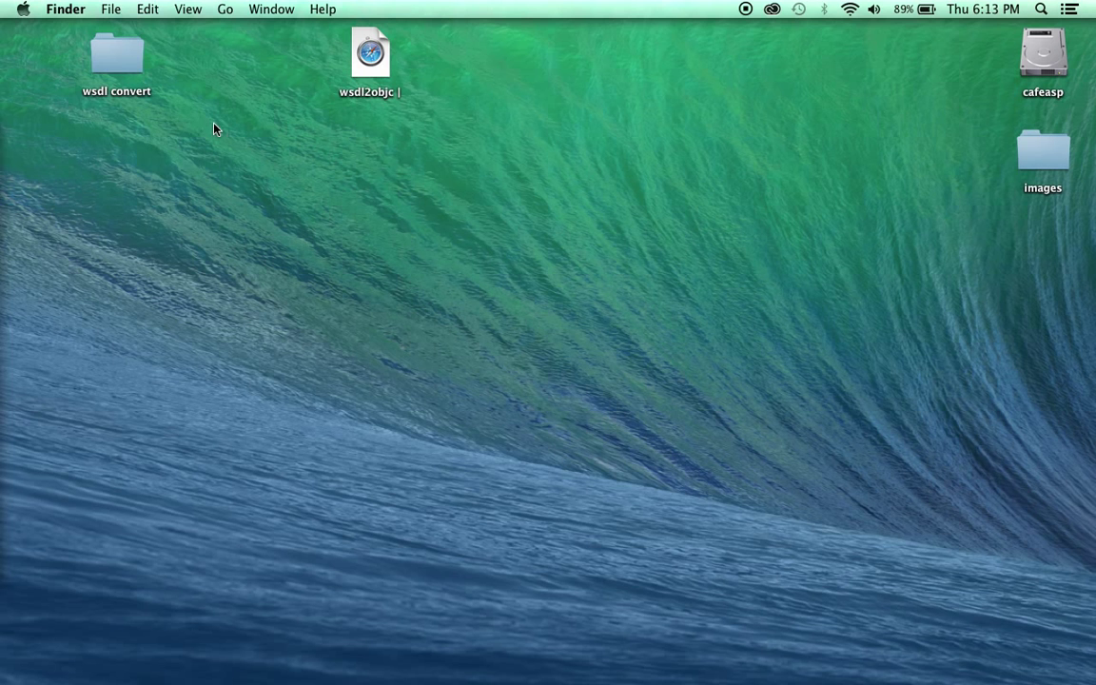
pyautogui.click(116, 57)
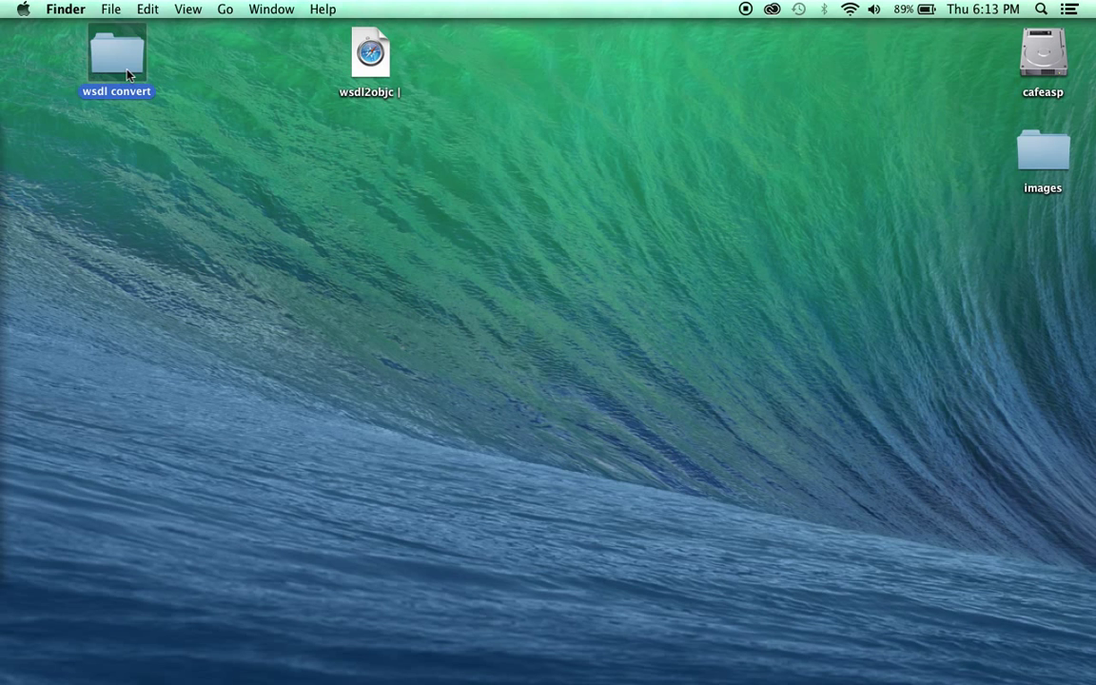
pyautogui.doubleClick(116, 57)
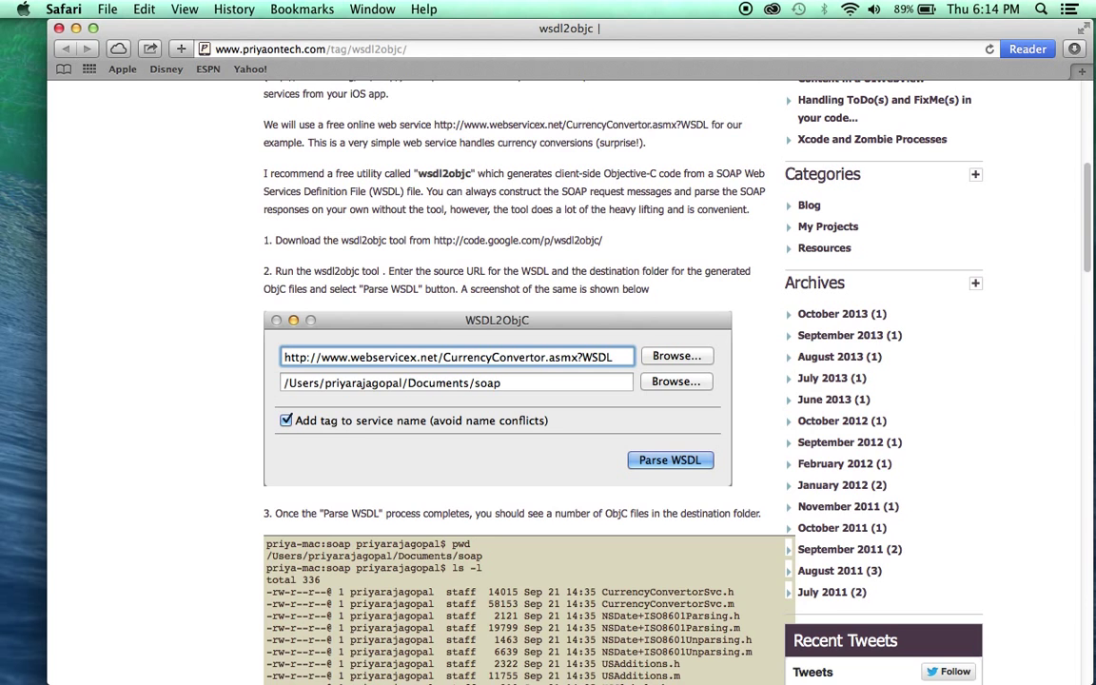
# - Scroll the tutorial to steps 4c–4f on libxml2 linker flags and header search paths
pyautogui.scroll(3)
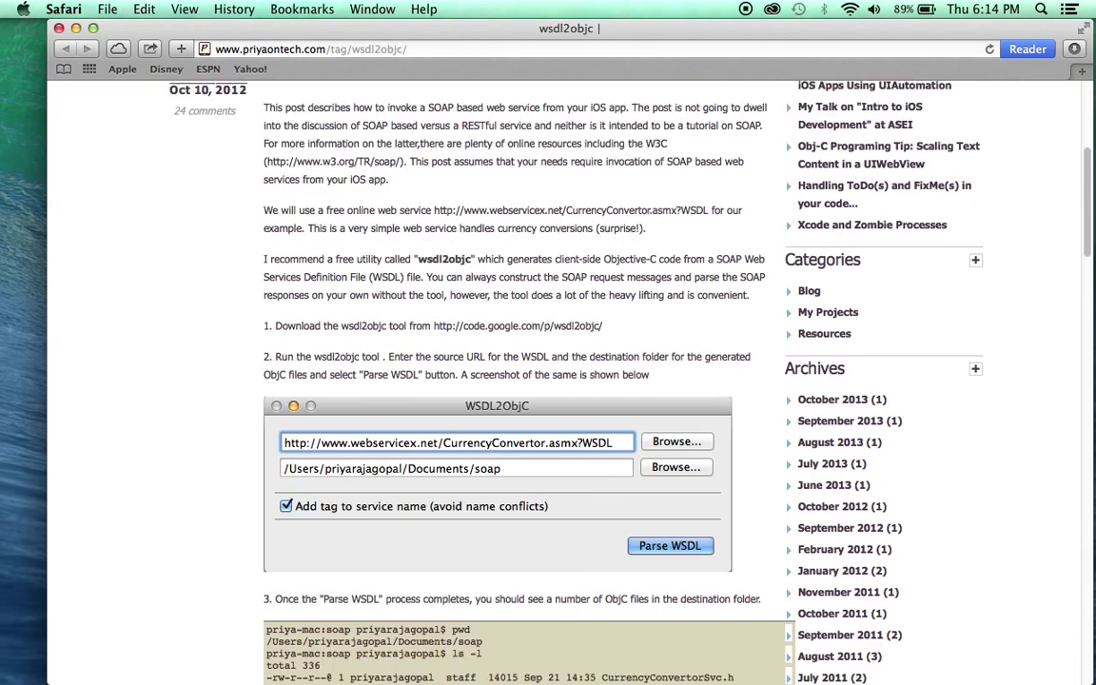
pyautogui.scroll(-3)
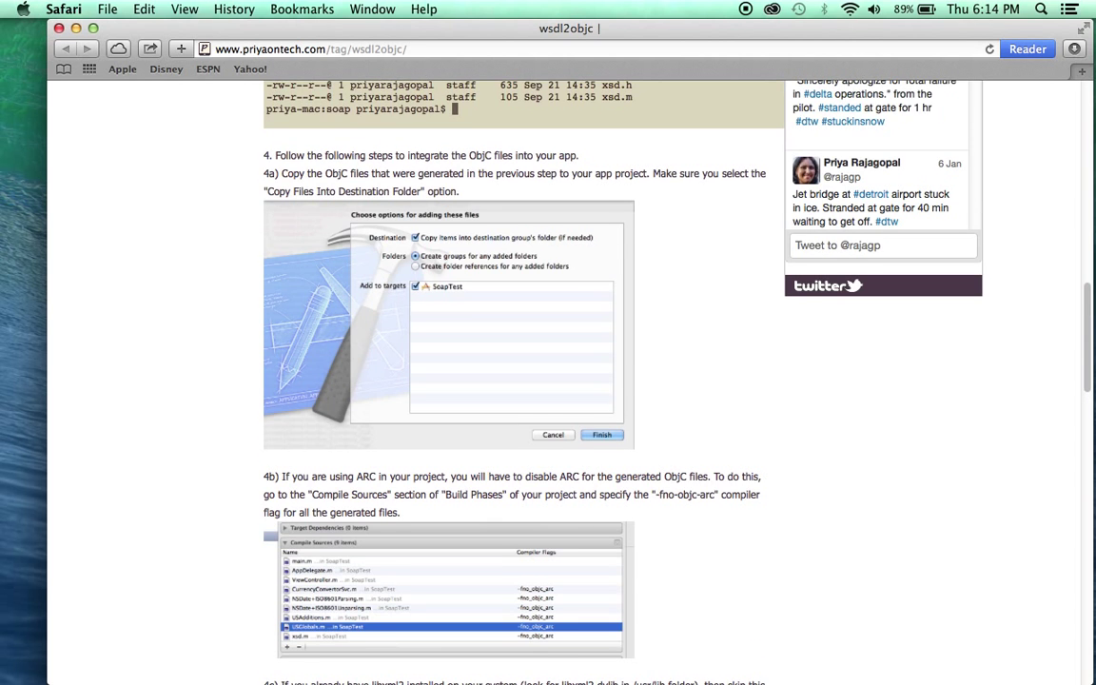
pyautogui.scroll(-3)
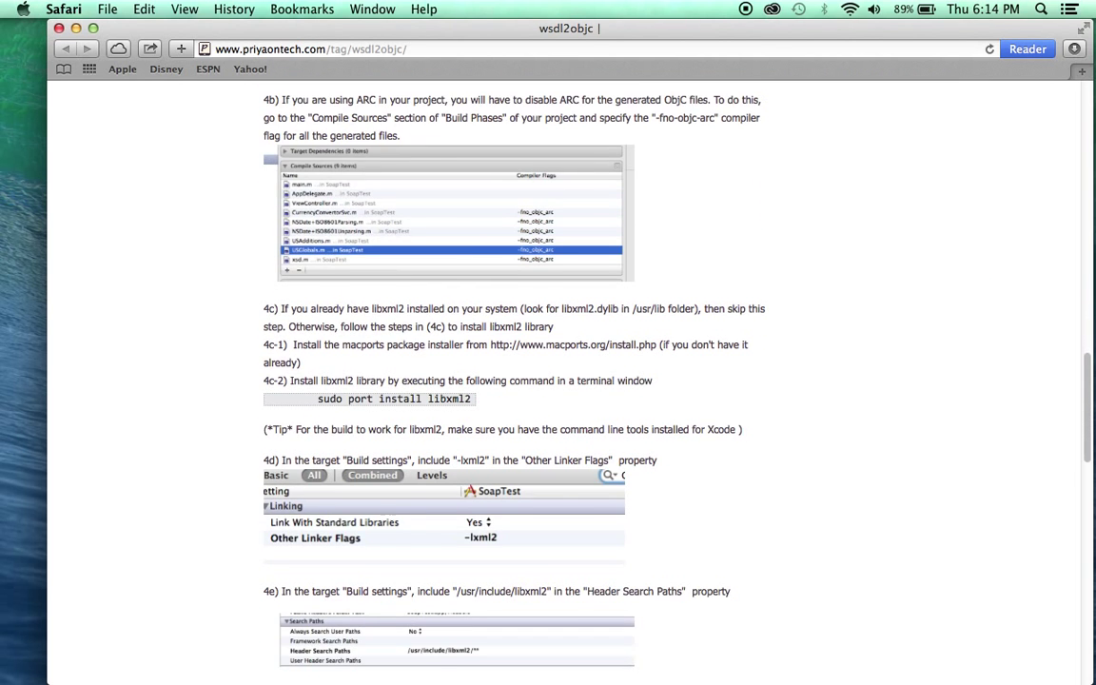
pyautogui.moveTo(390, 175)
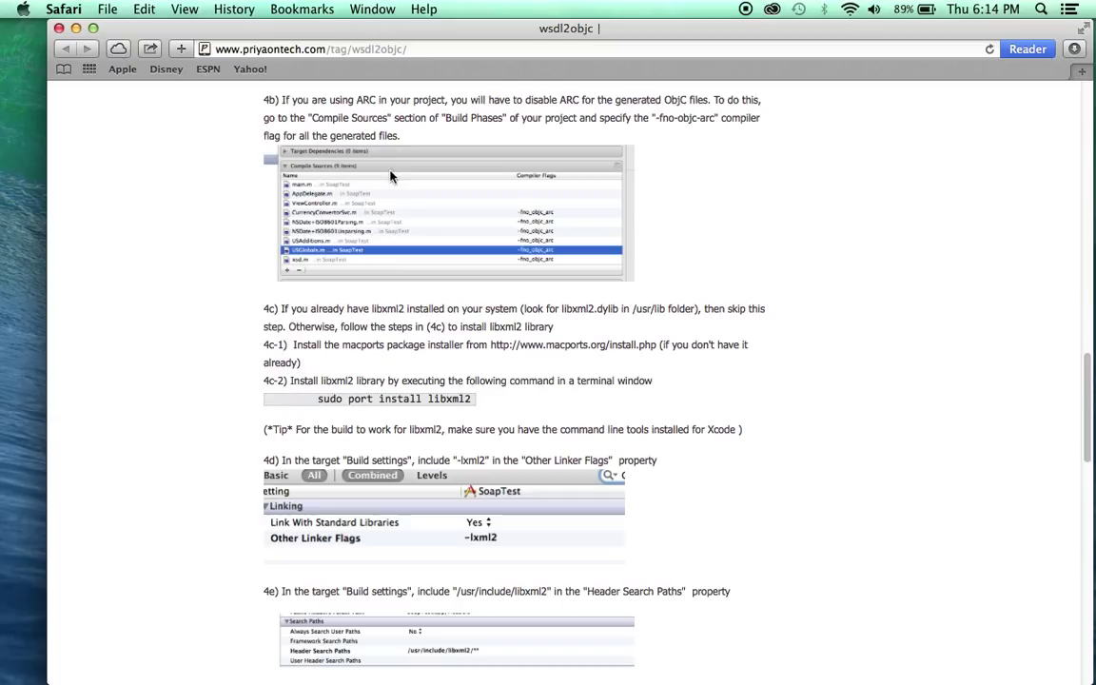
pyautogui.moveTo(276, 114)
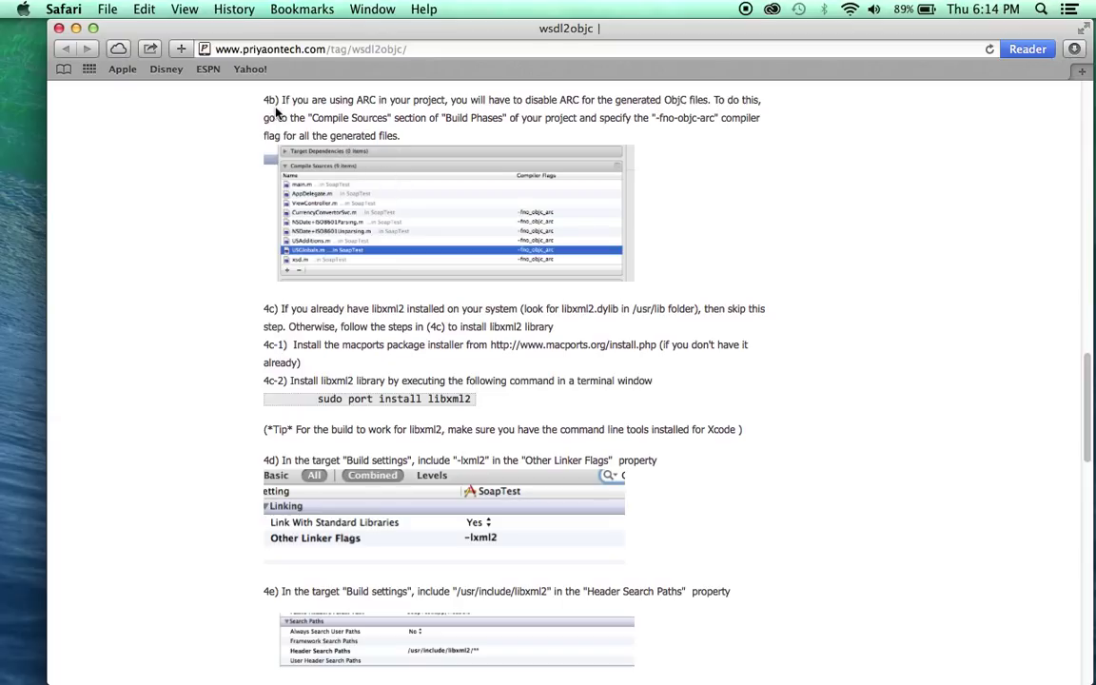
pyautogui.moveTo(241, 259)
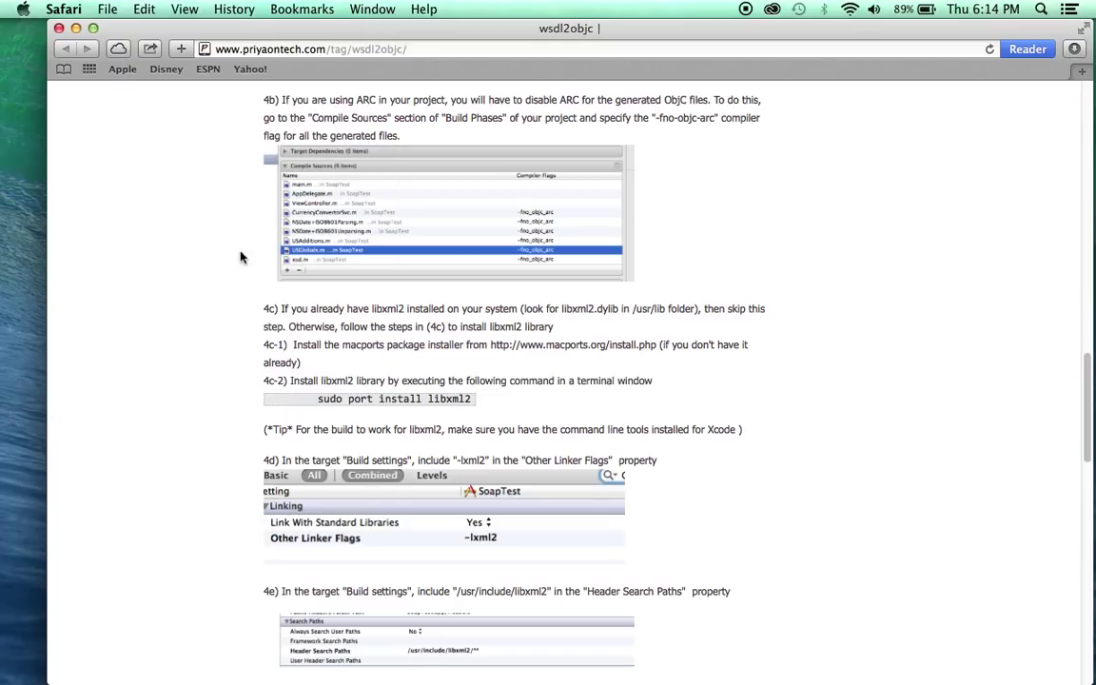
pyautogui.scroll(-3)
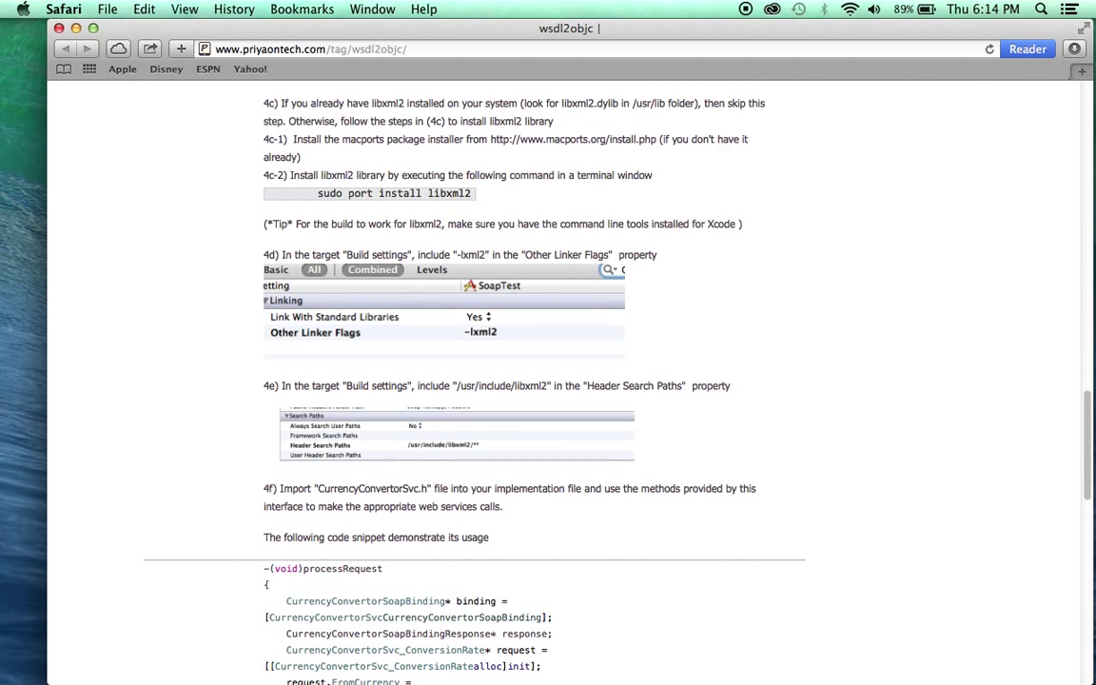
pyautogui.moveTo(228, 91)
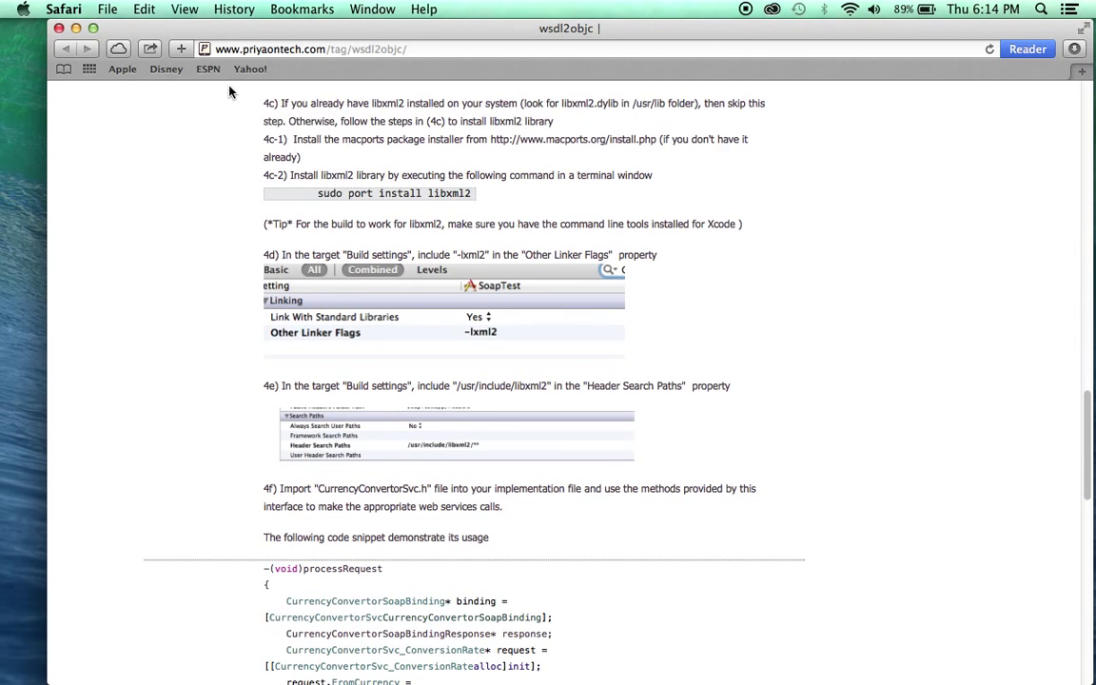
pyautogui.moveTo(550, 99)
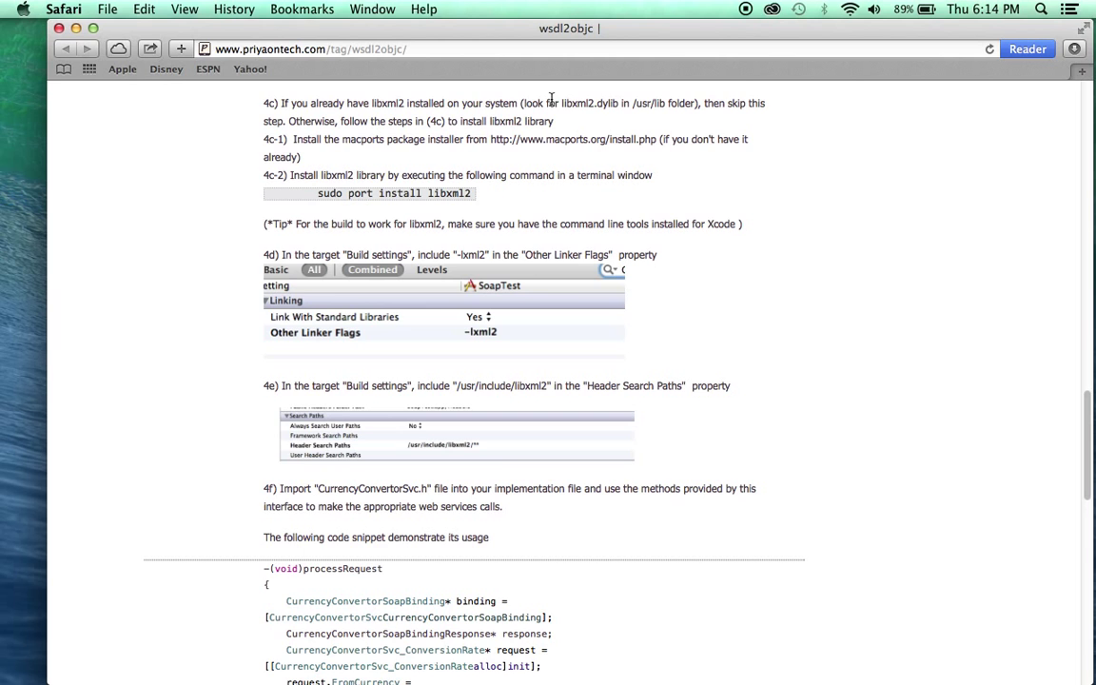
pyautogui.moveTo(331, 207)
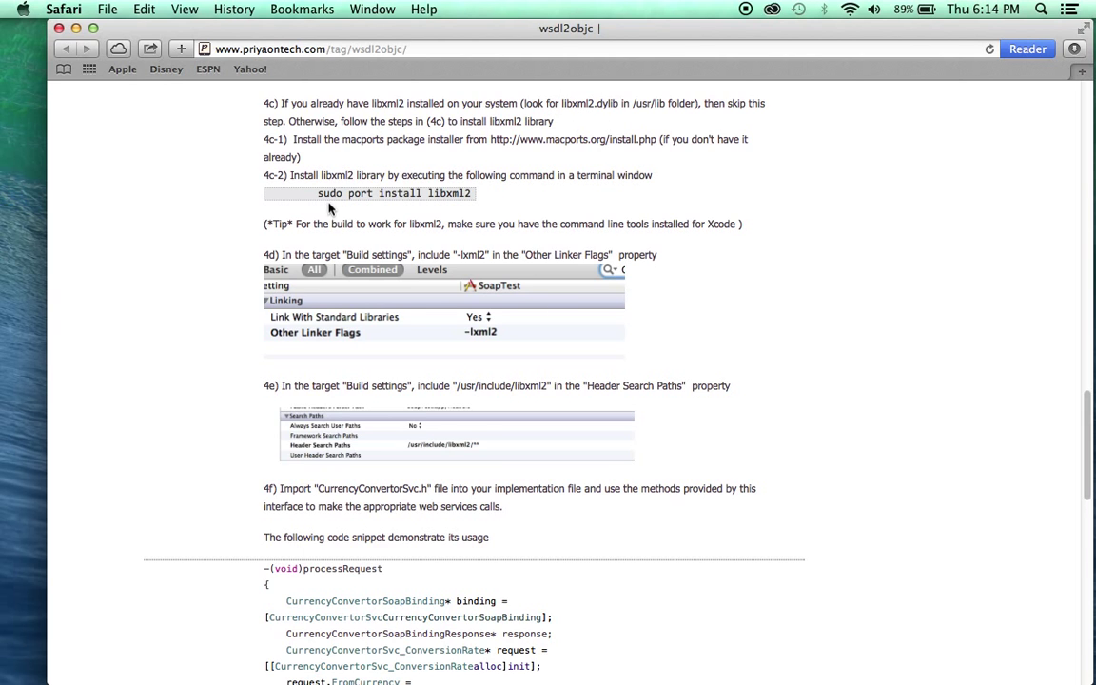
pyautogui.moveTo(430, 320)
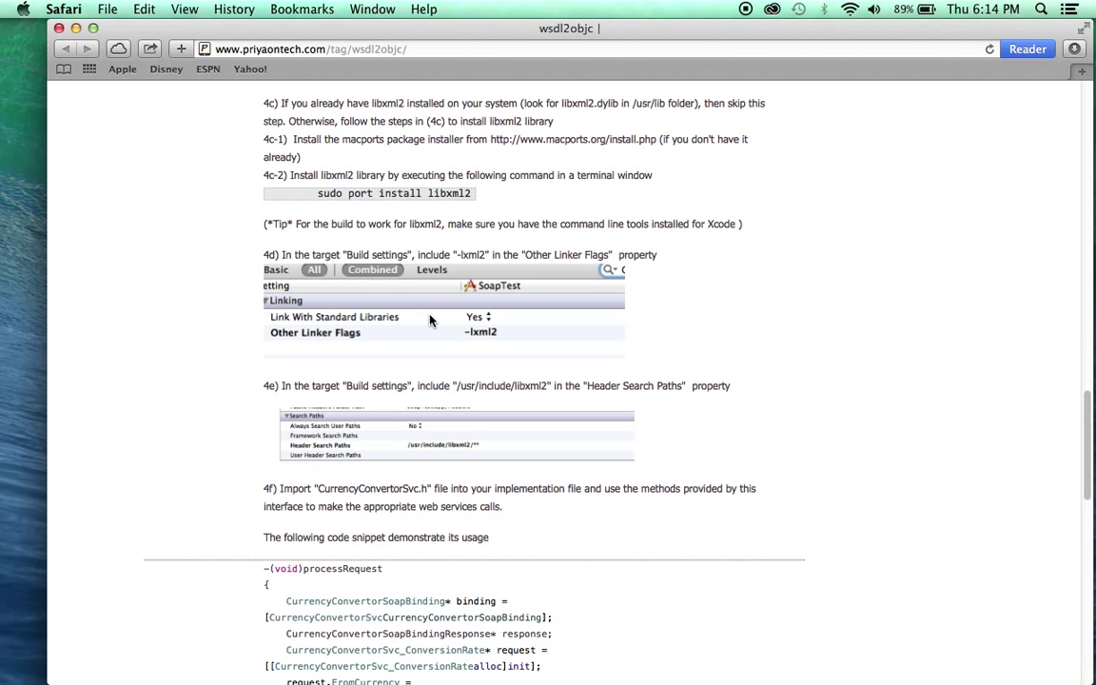
pyautogui.moveTo(331, 166)
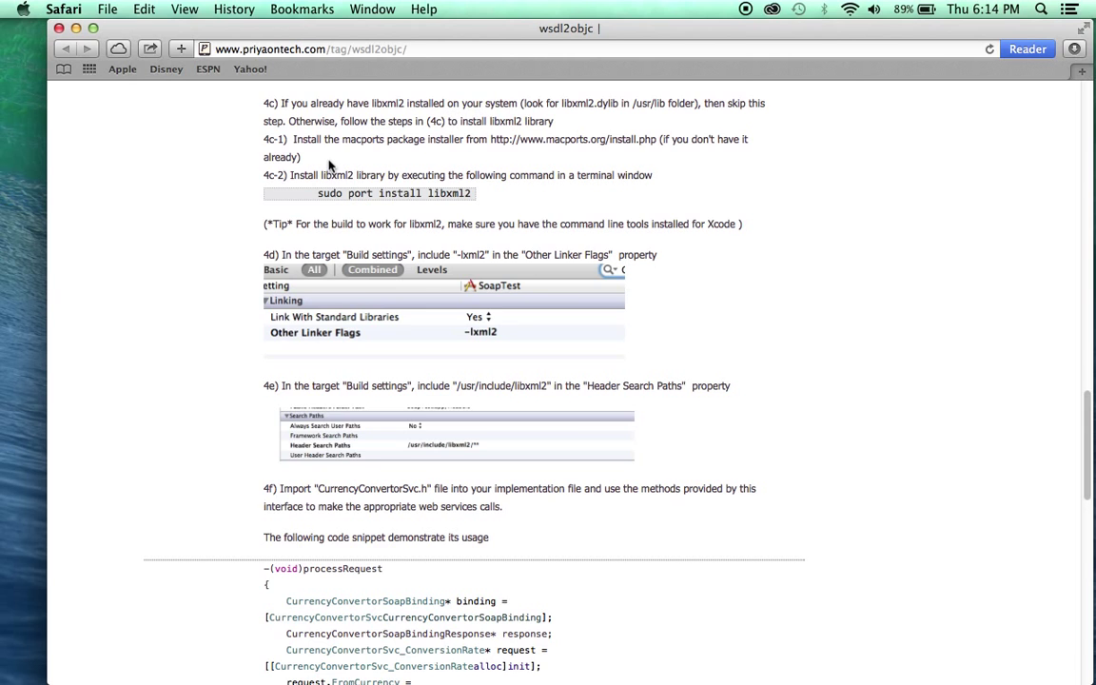
pyautogui.moveTo(532, 144)
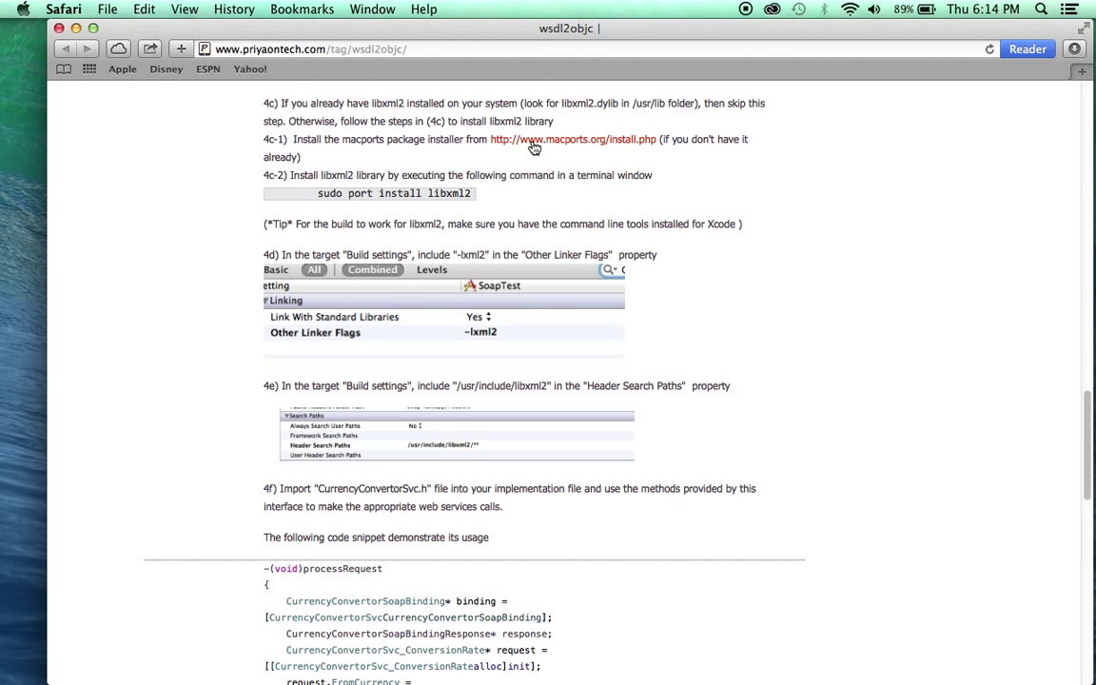
pyautogui.moveTo(432, 152)
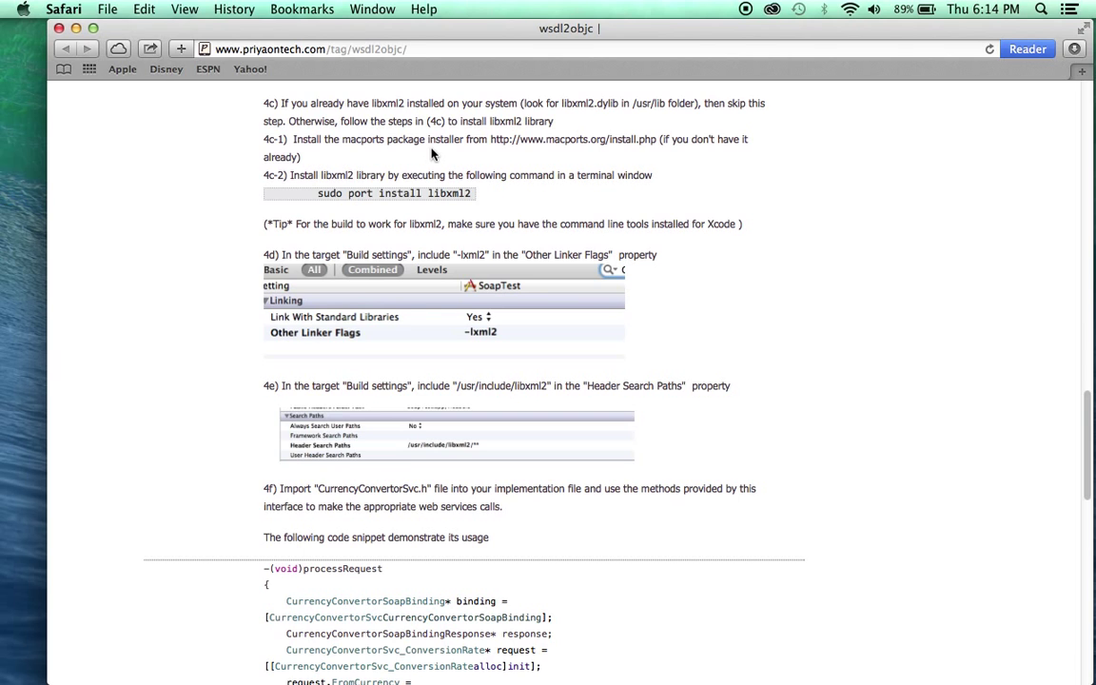
pyautogui.moveTo(426, 194)
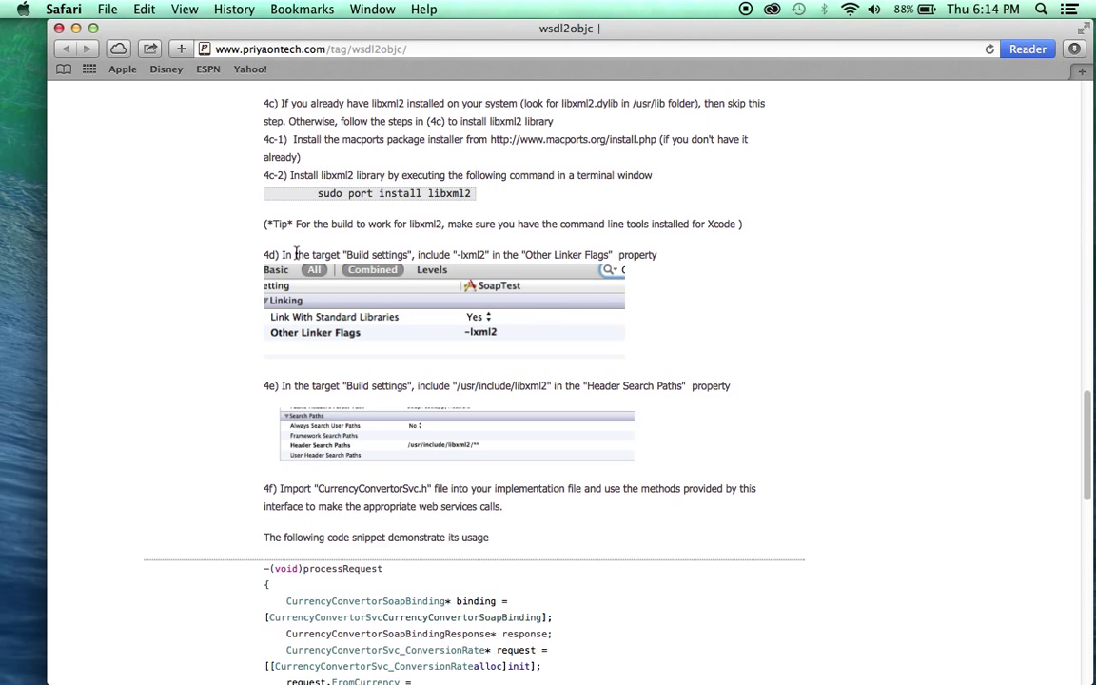
pyautogui.moveTo(361, 339)
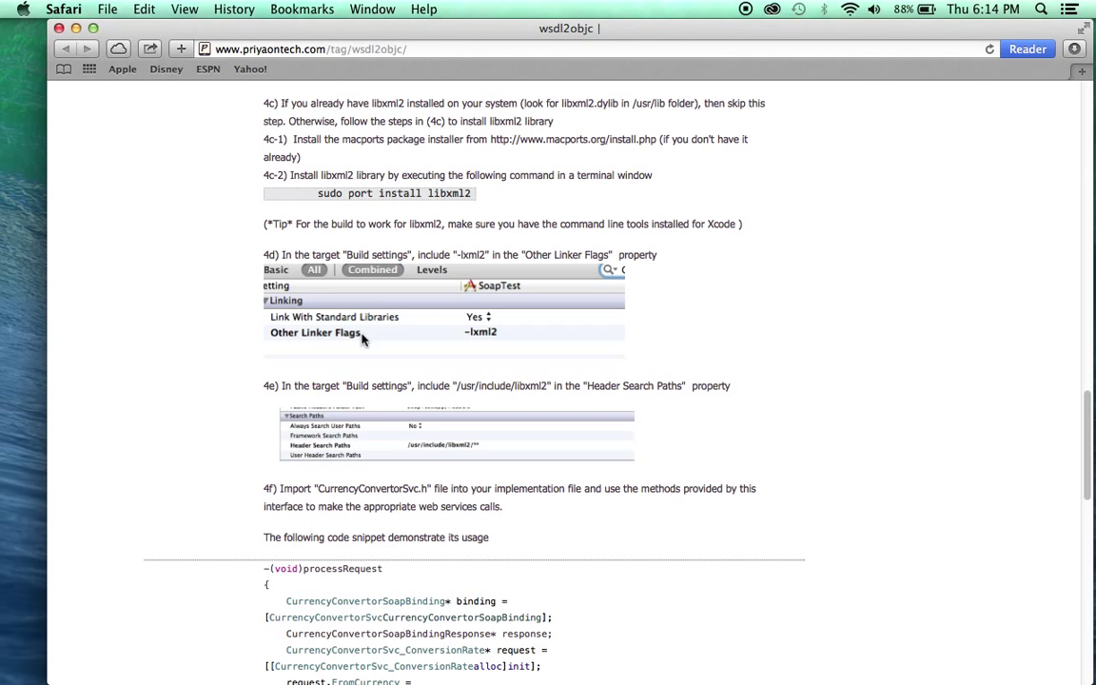
# - Scroll through step 4f's sample processRequest and processResponse code for the currency conversion call
pyautogui.scroll(-3)
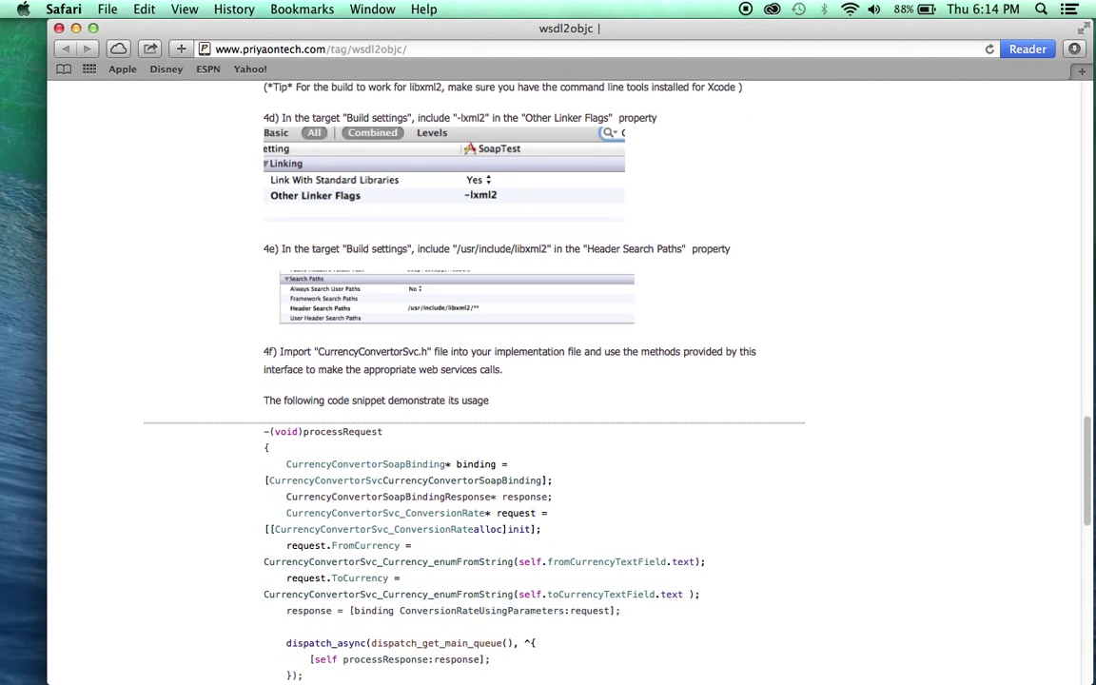
pyautogui.scroll(-3)
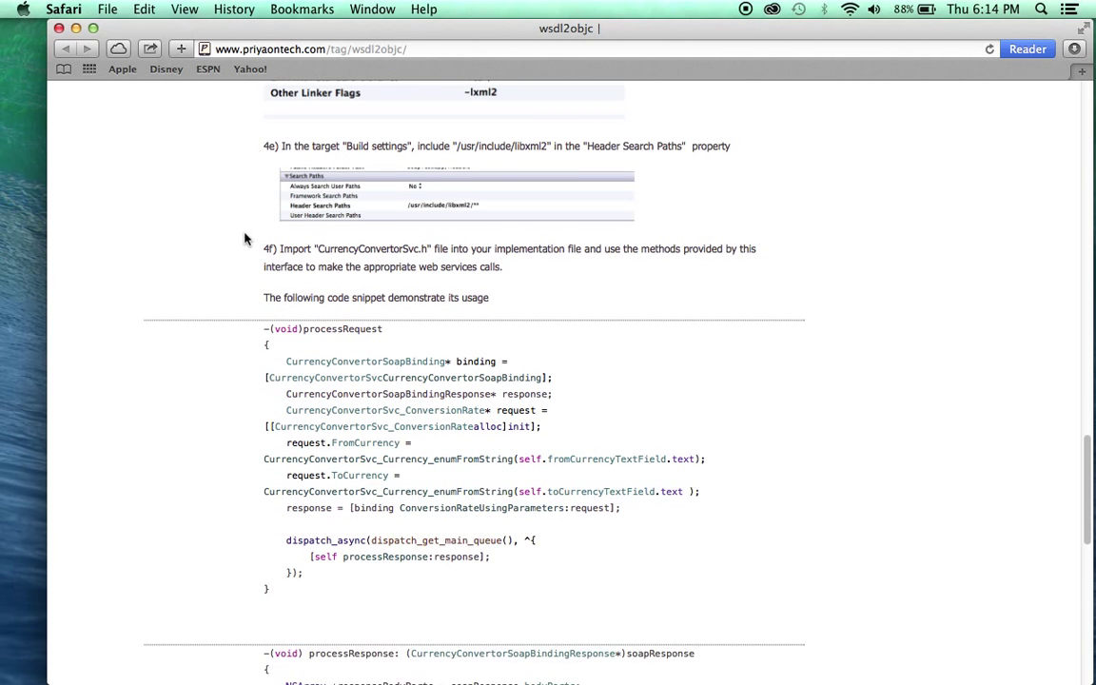
pyautogui.scroll(-3)
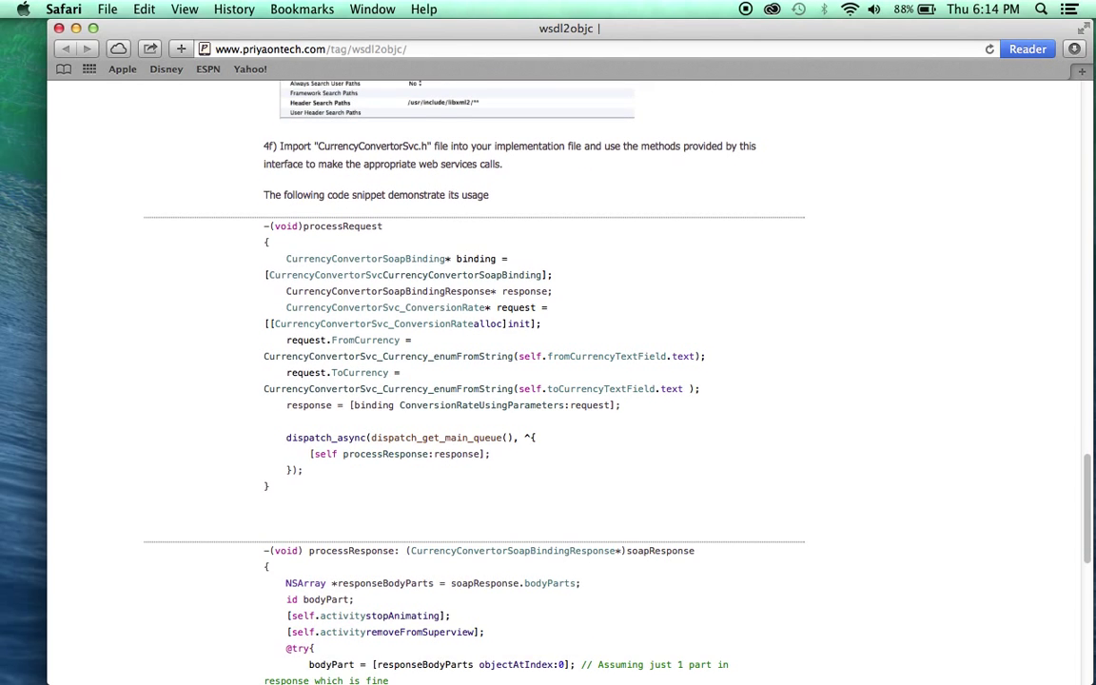
pyautogui.scroll(3)
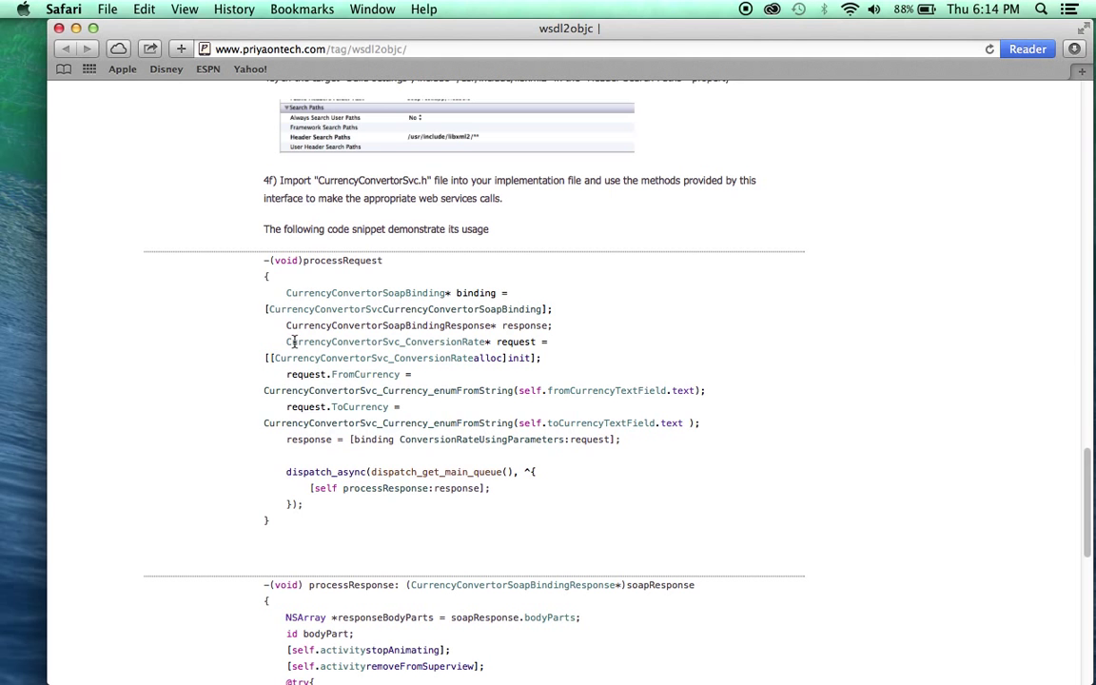
pyautogui.scroll(-3)
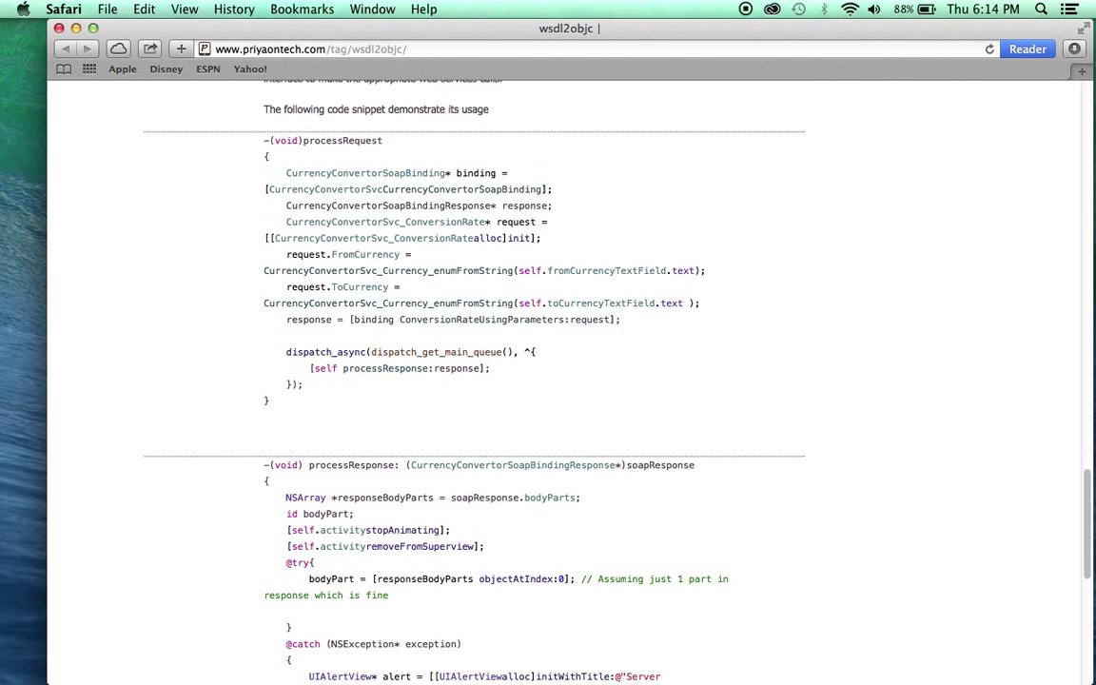
pyautogui.scroll(-3)
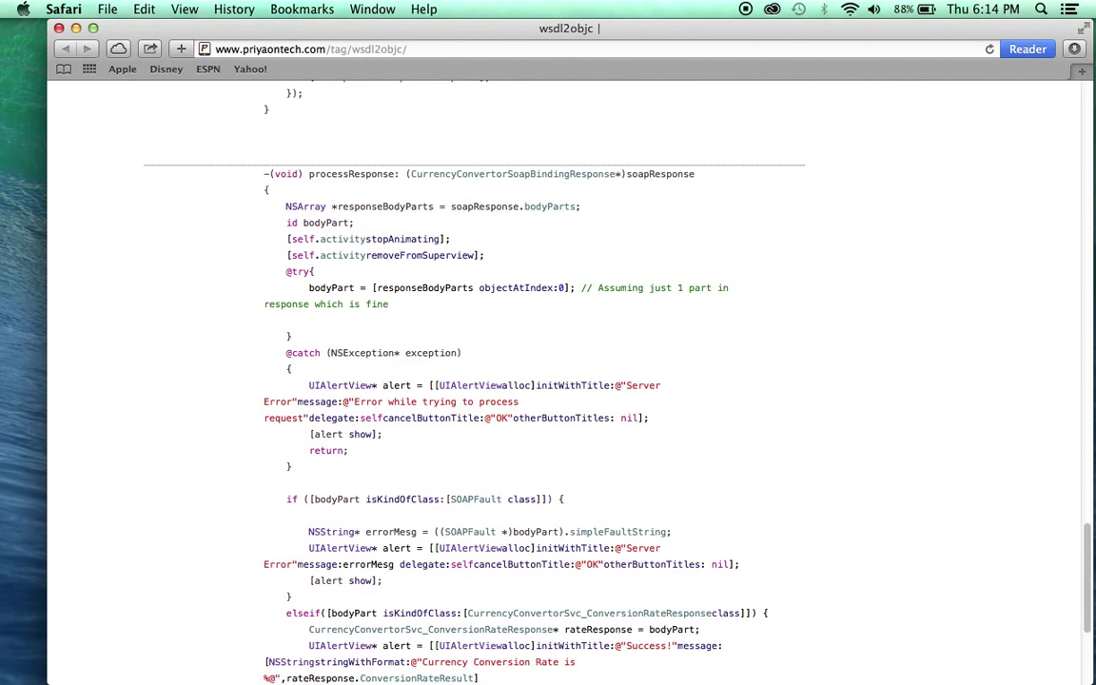
pyautogui.scroll(3)
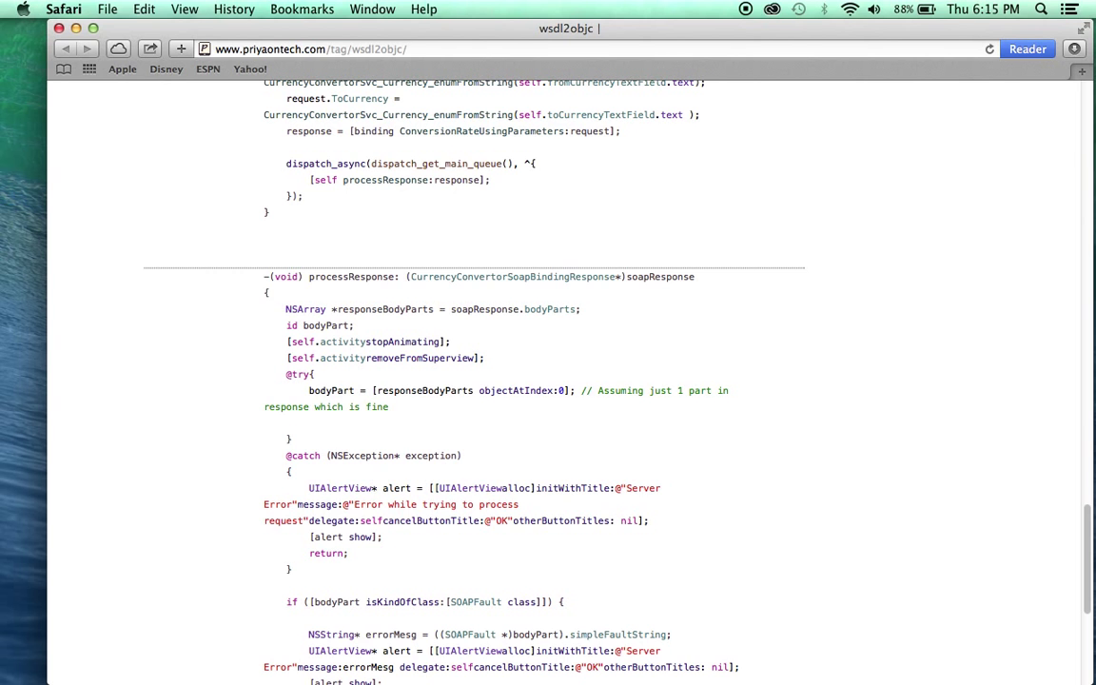
pyautogui.scroll(3)
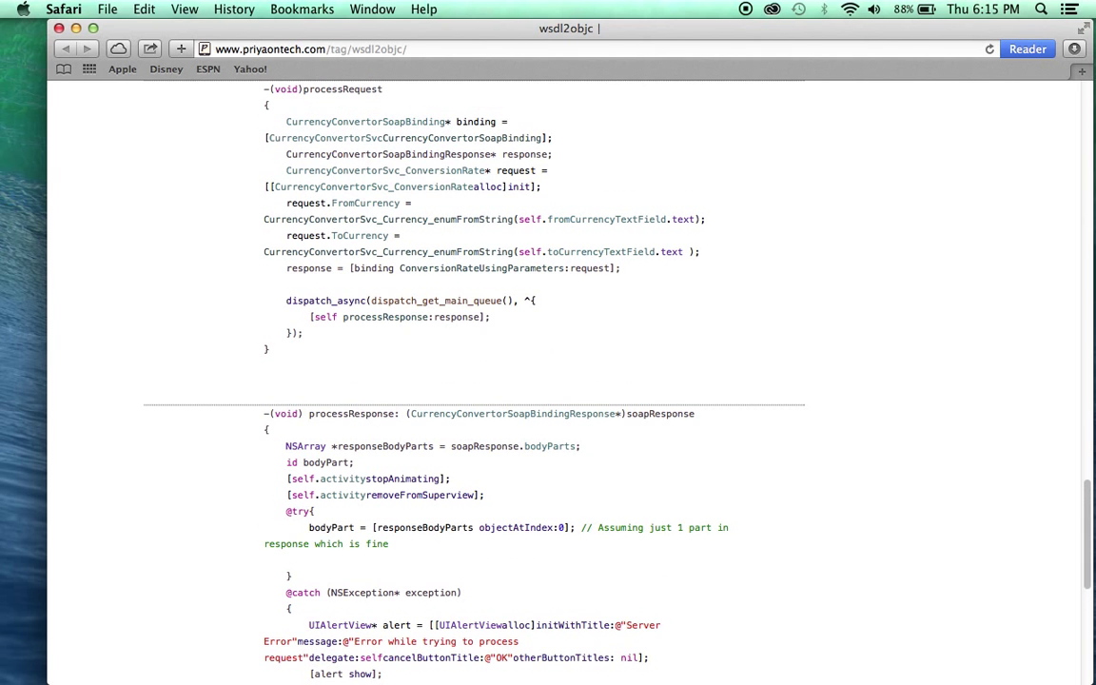
pyautogui.scroll(-3)
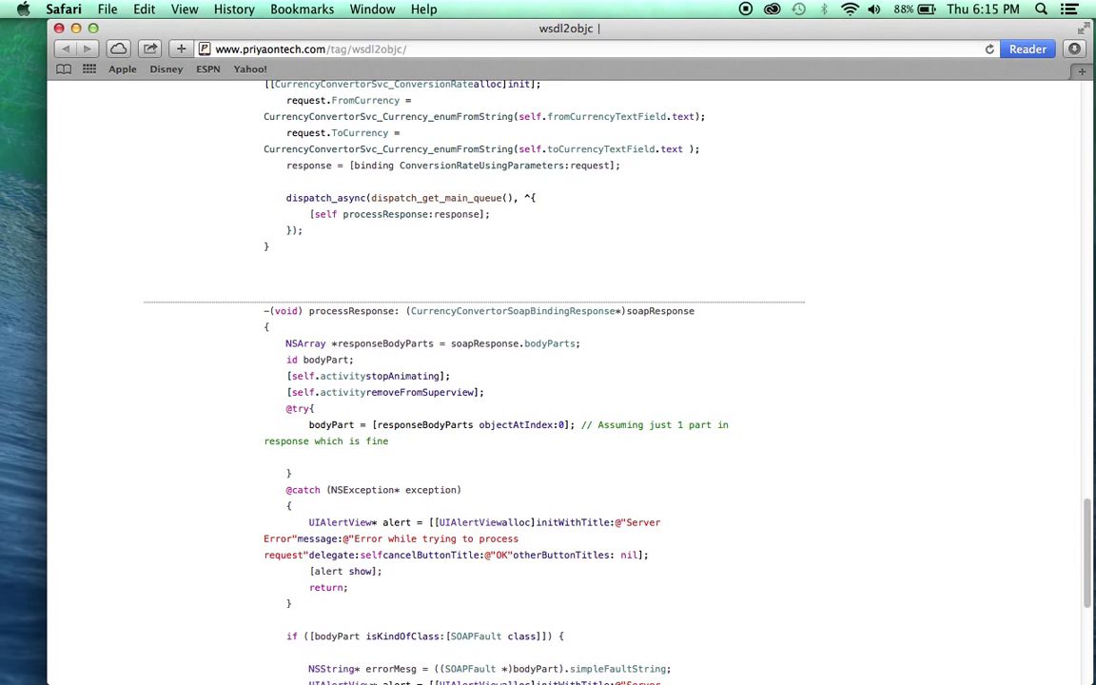
pyautogui.scroll(-3)
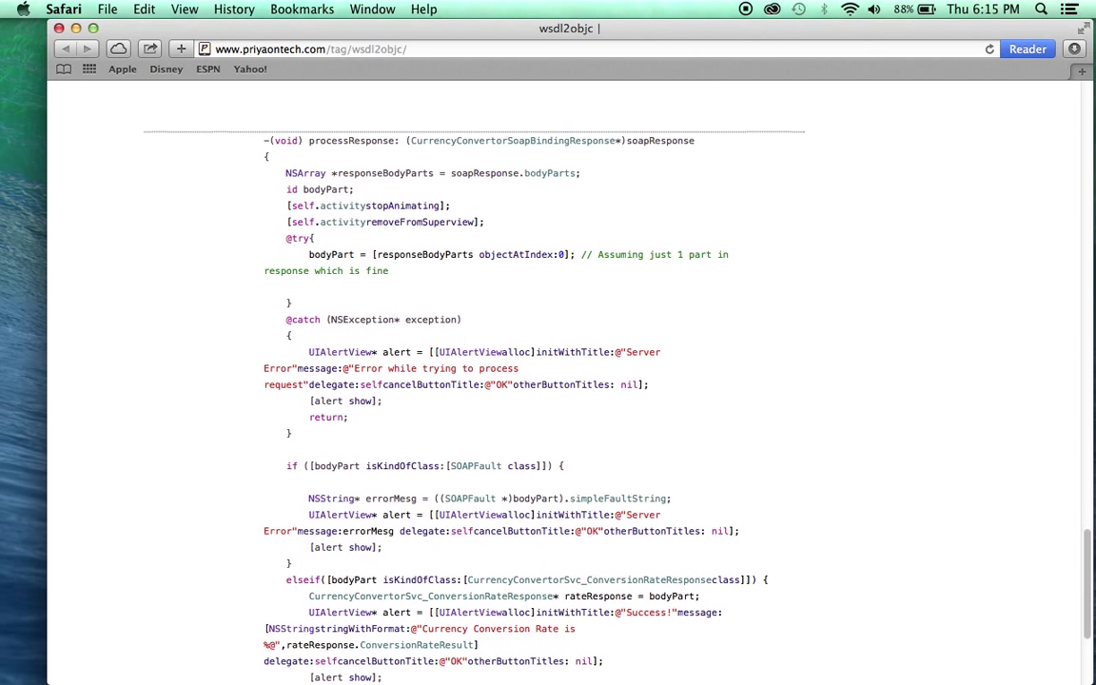
pyautogui.scroll(3)
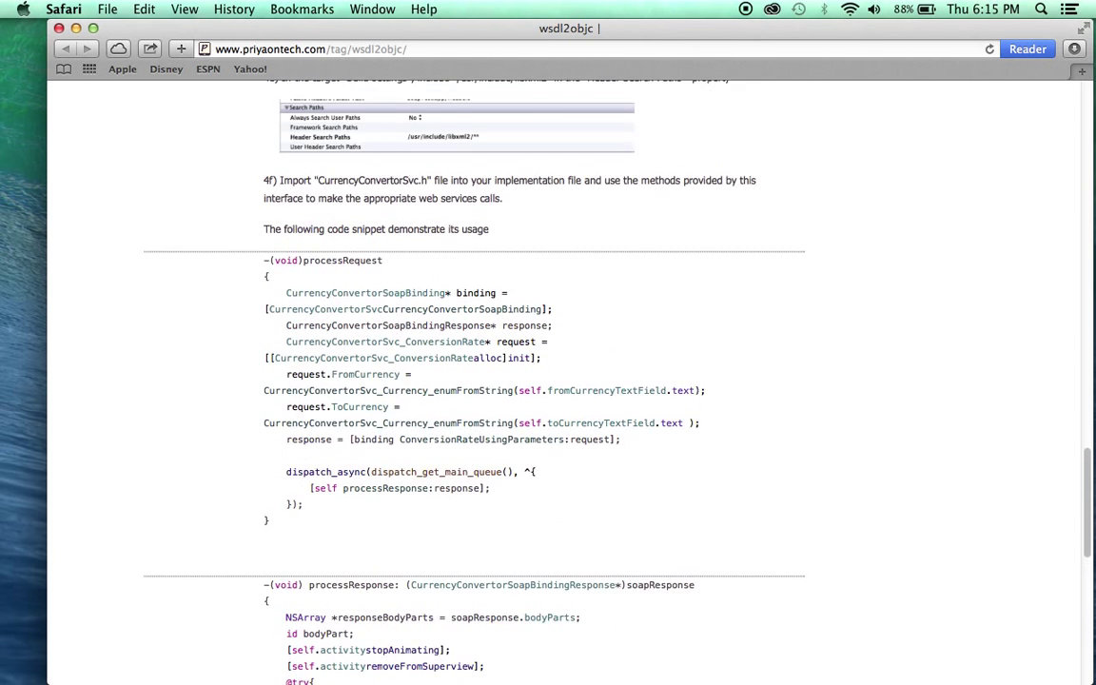
# - Scroll back past steps 4a–4f to step 3's terminal listing of files generated after Parse WSDL
pyautogui.scroll(3)
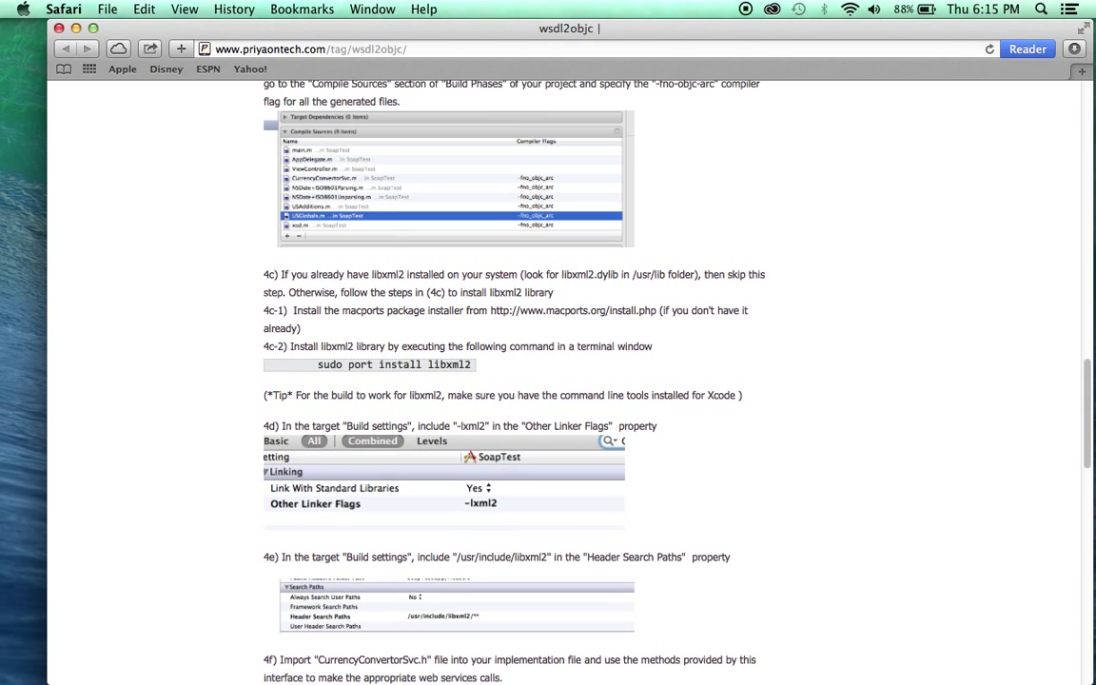
pyautogui.scroll(-3)
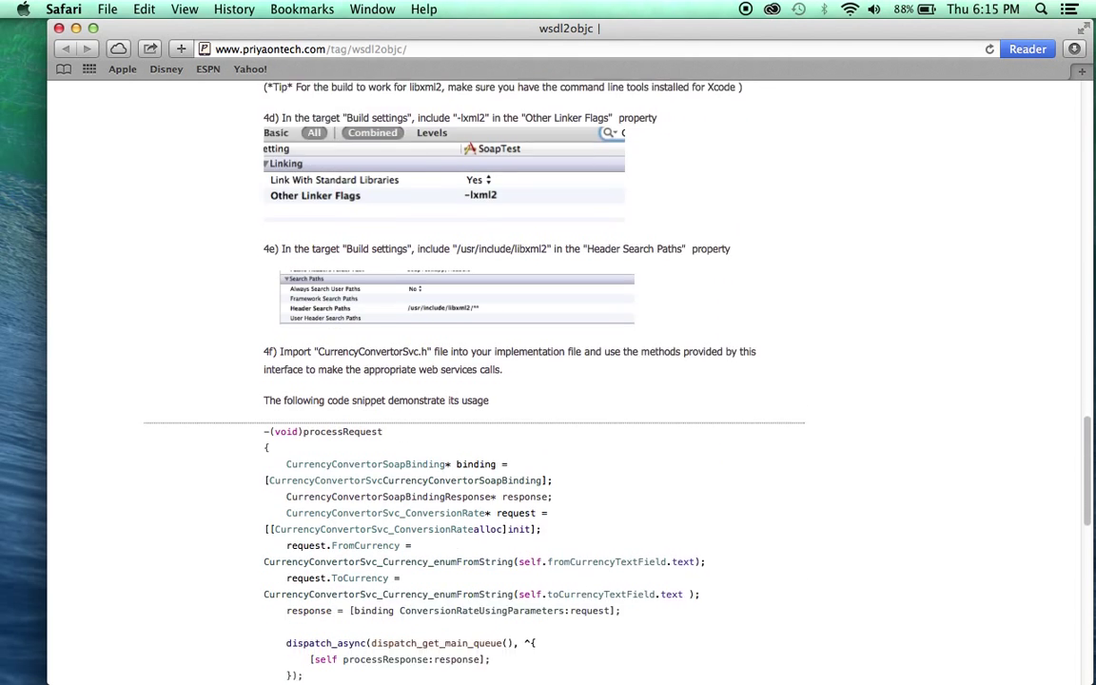
pyautogui.scroll(-3)
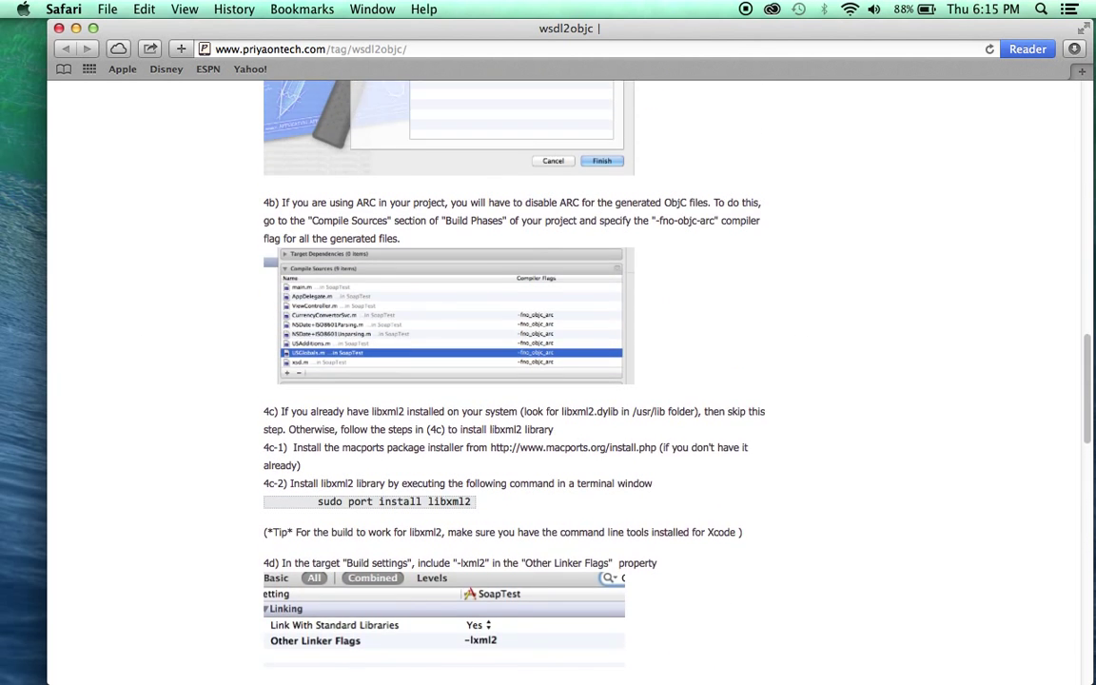
pyautogui.scroll(3)
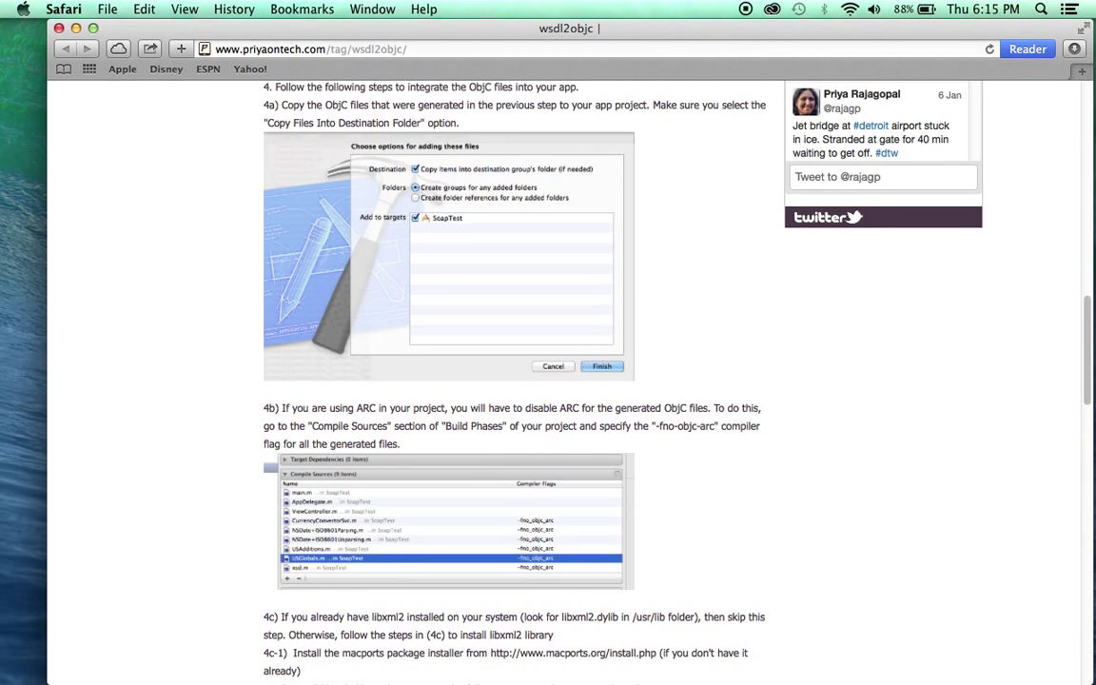
pyautogui.scroll(-3)
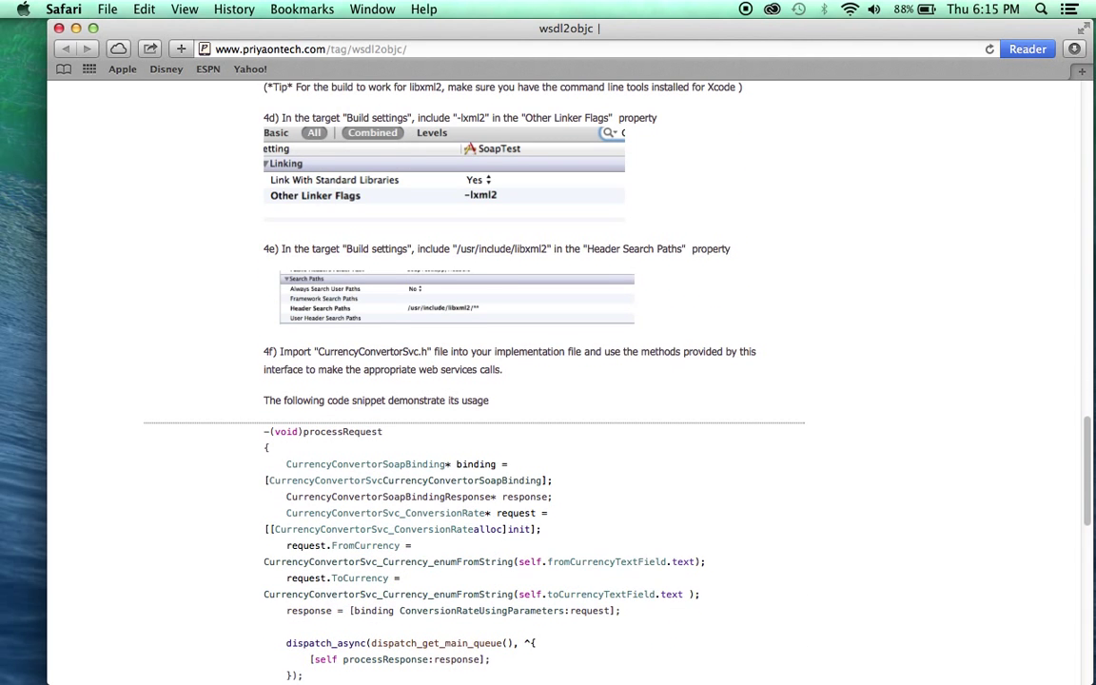
pyautogui.scroll(-3)
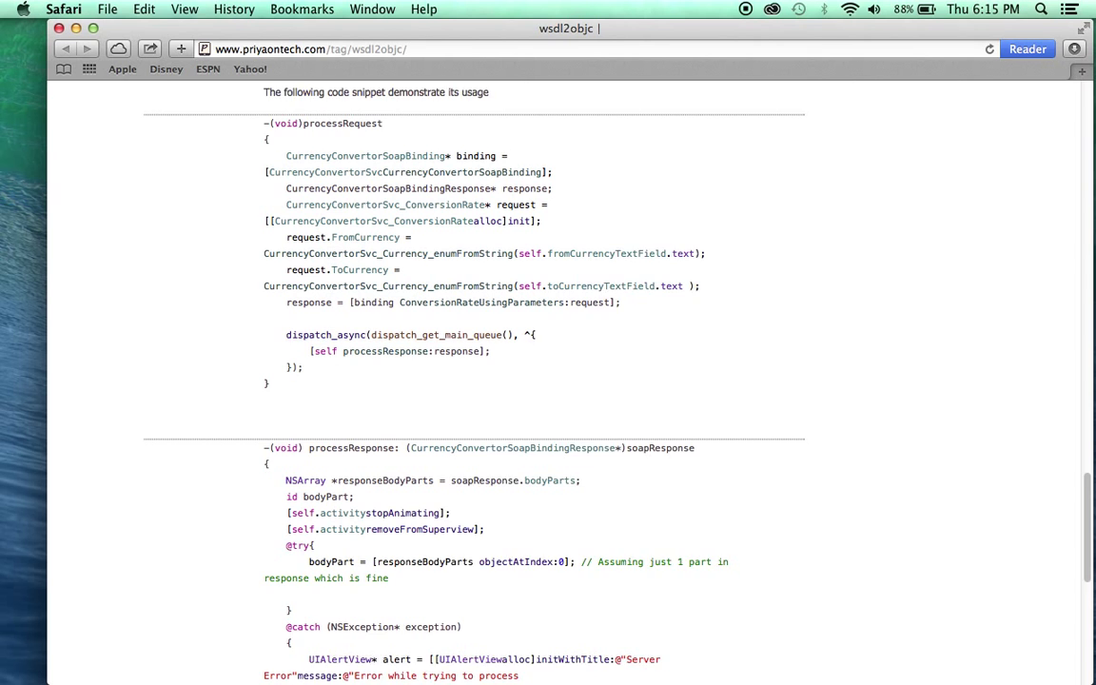
pyautogui.scroll(3)
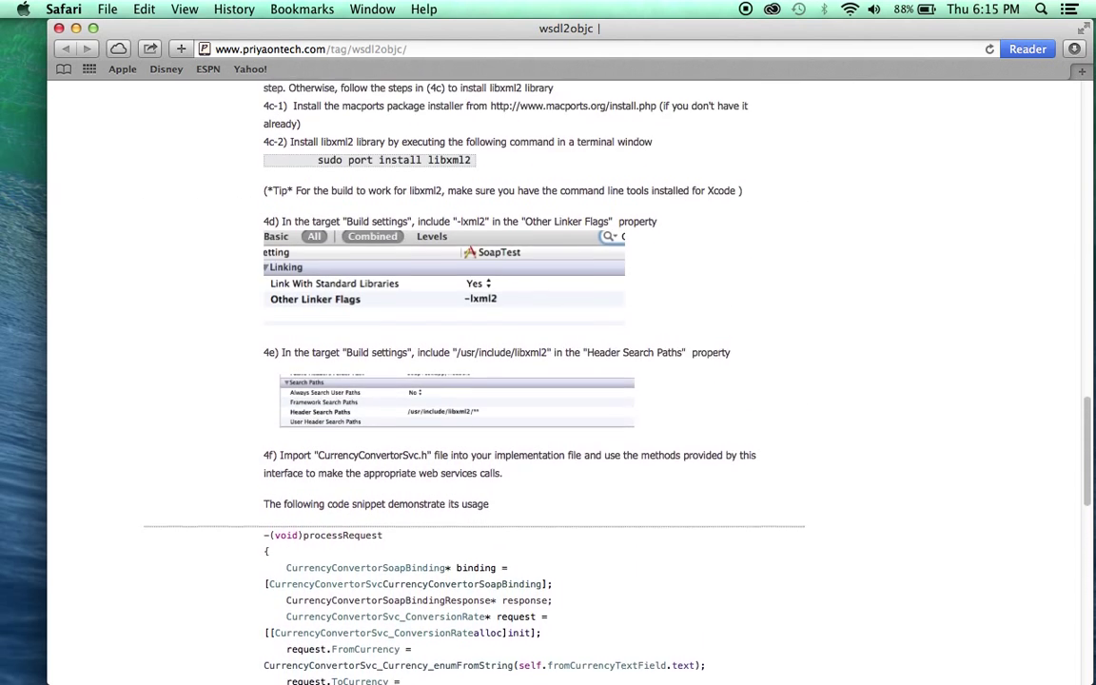
pyautogui.scroll(3)
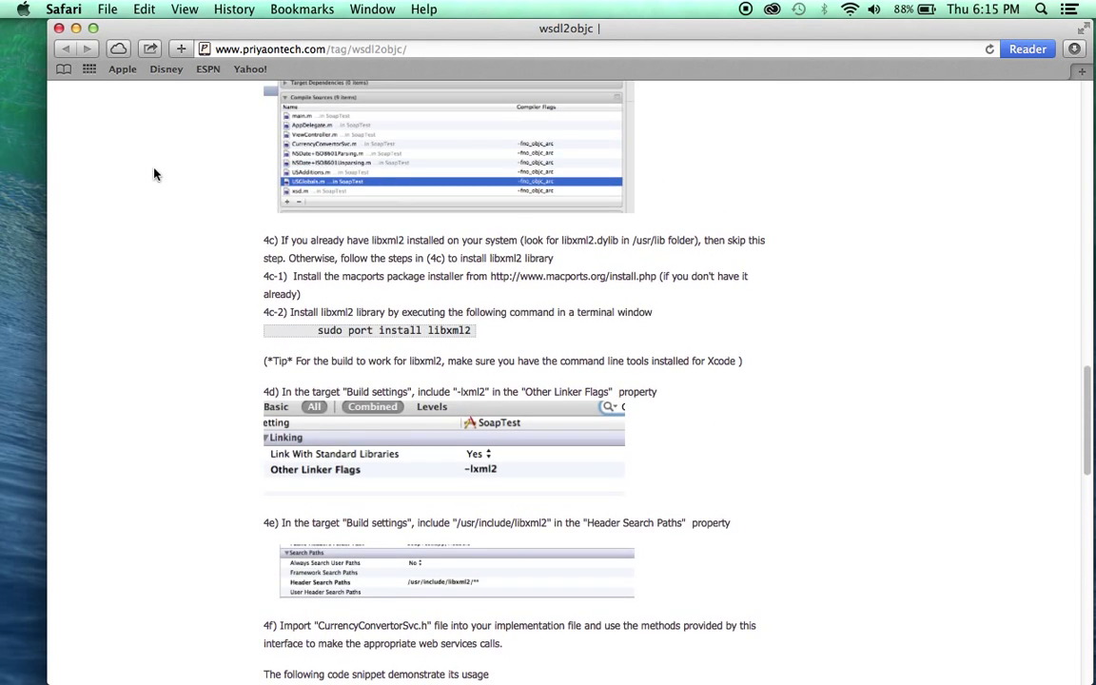
pyautogui.scroll(3)
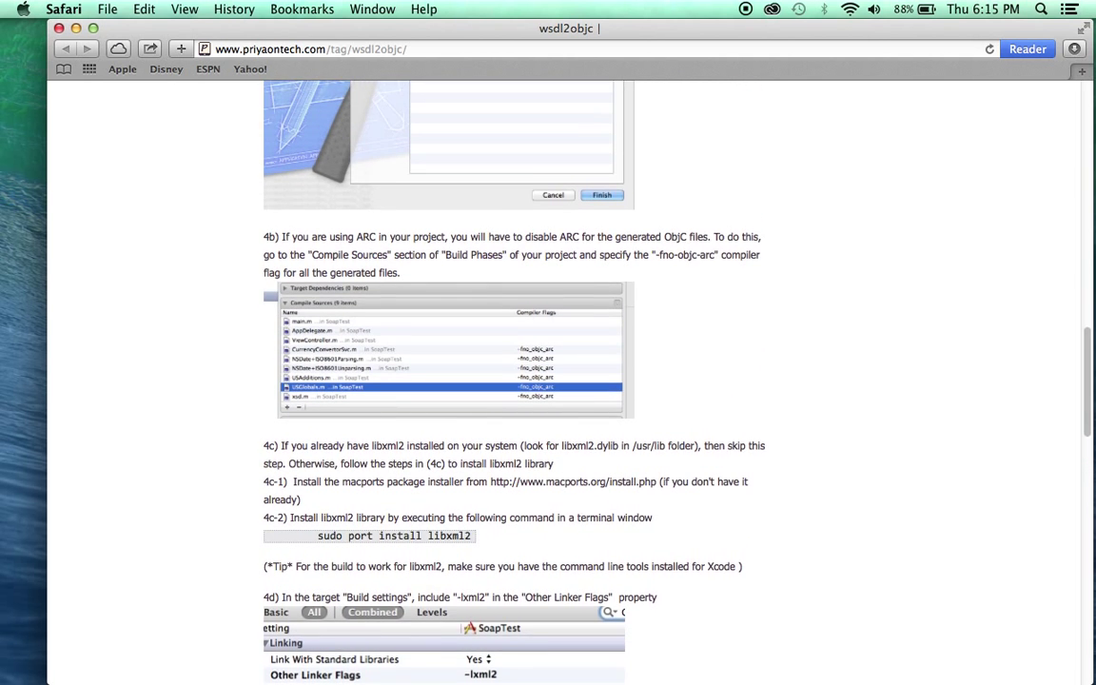
pyautogui.scroll(3)
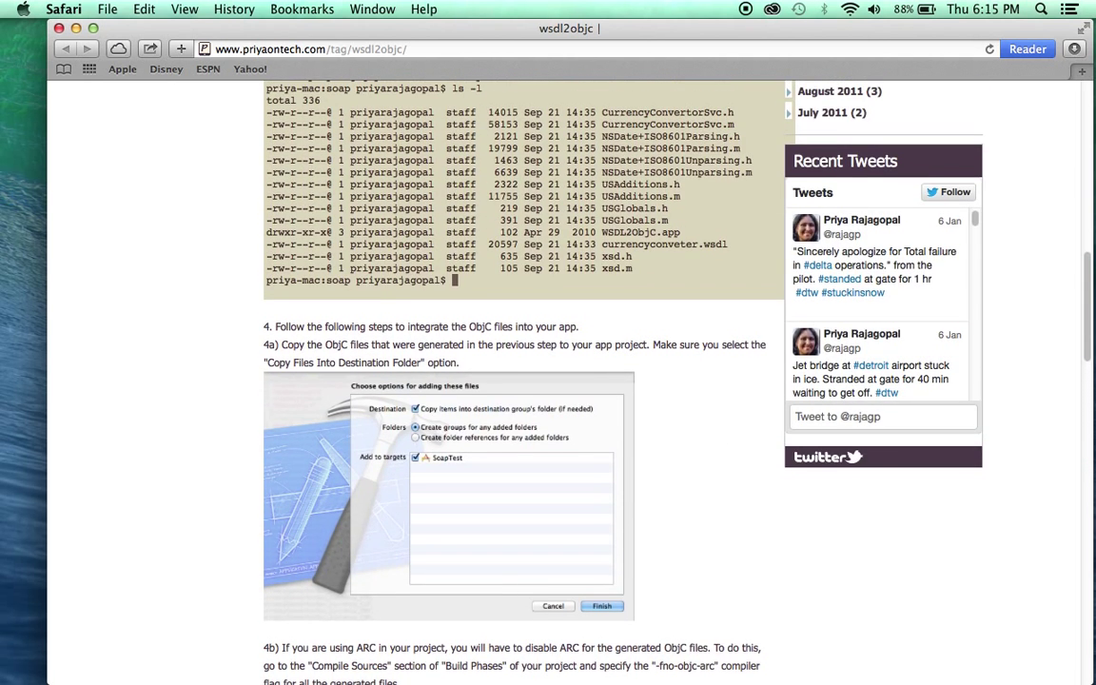
pyautogui.scroll(3)
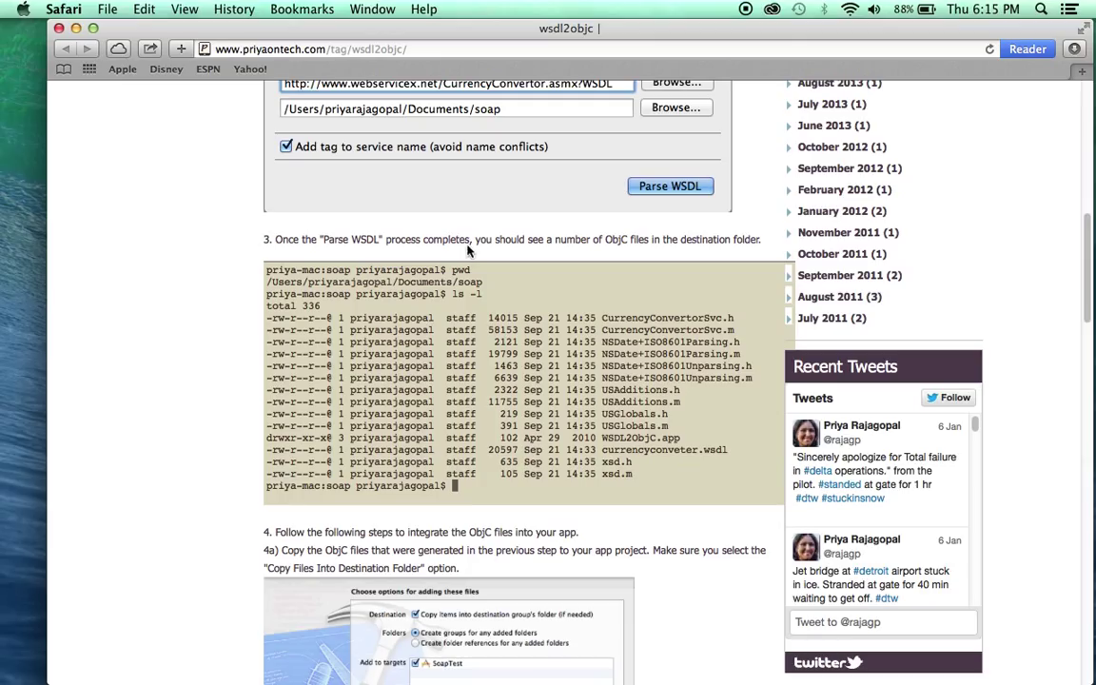
pyautogui.moveTo(746, 11)
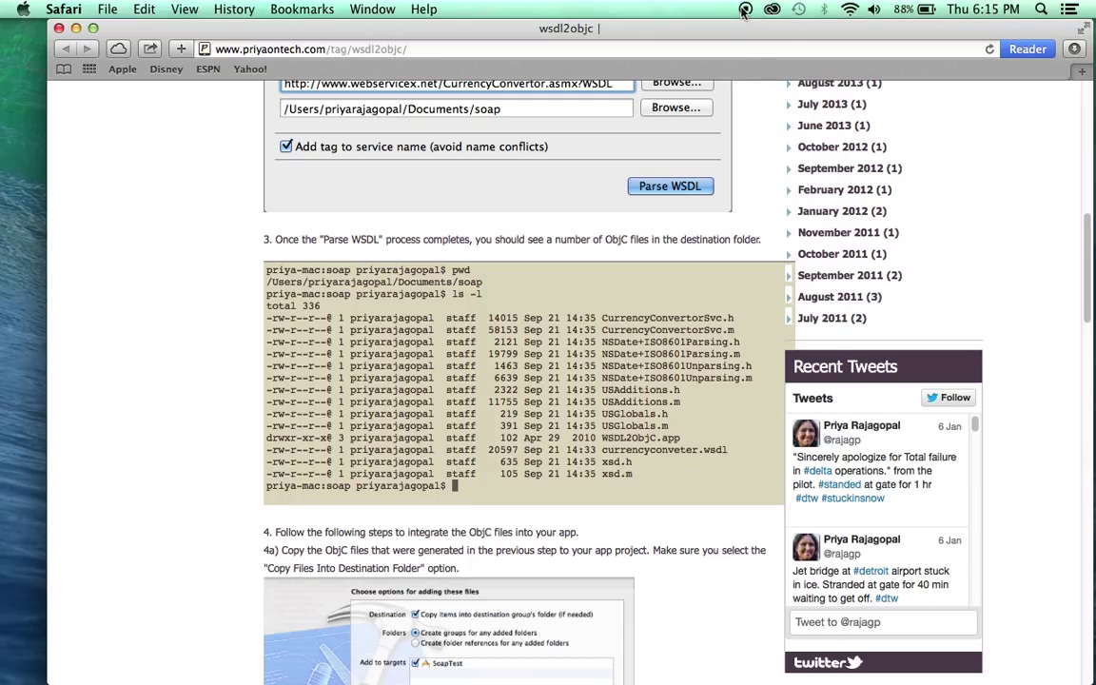